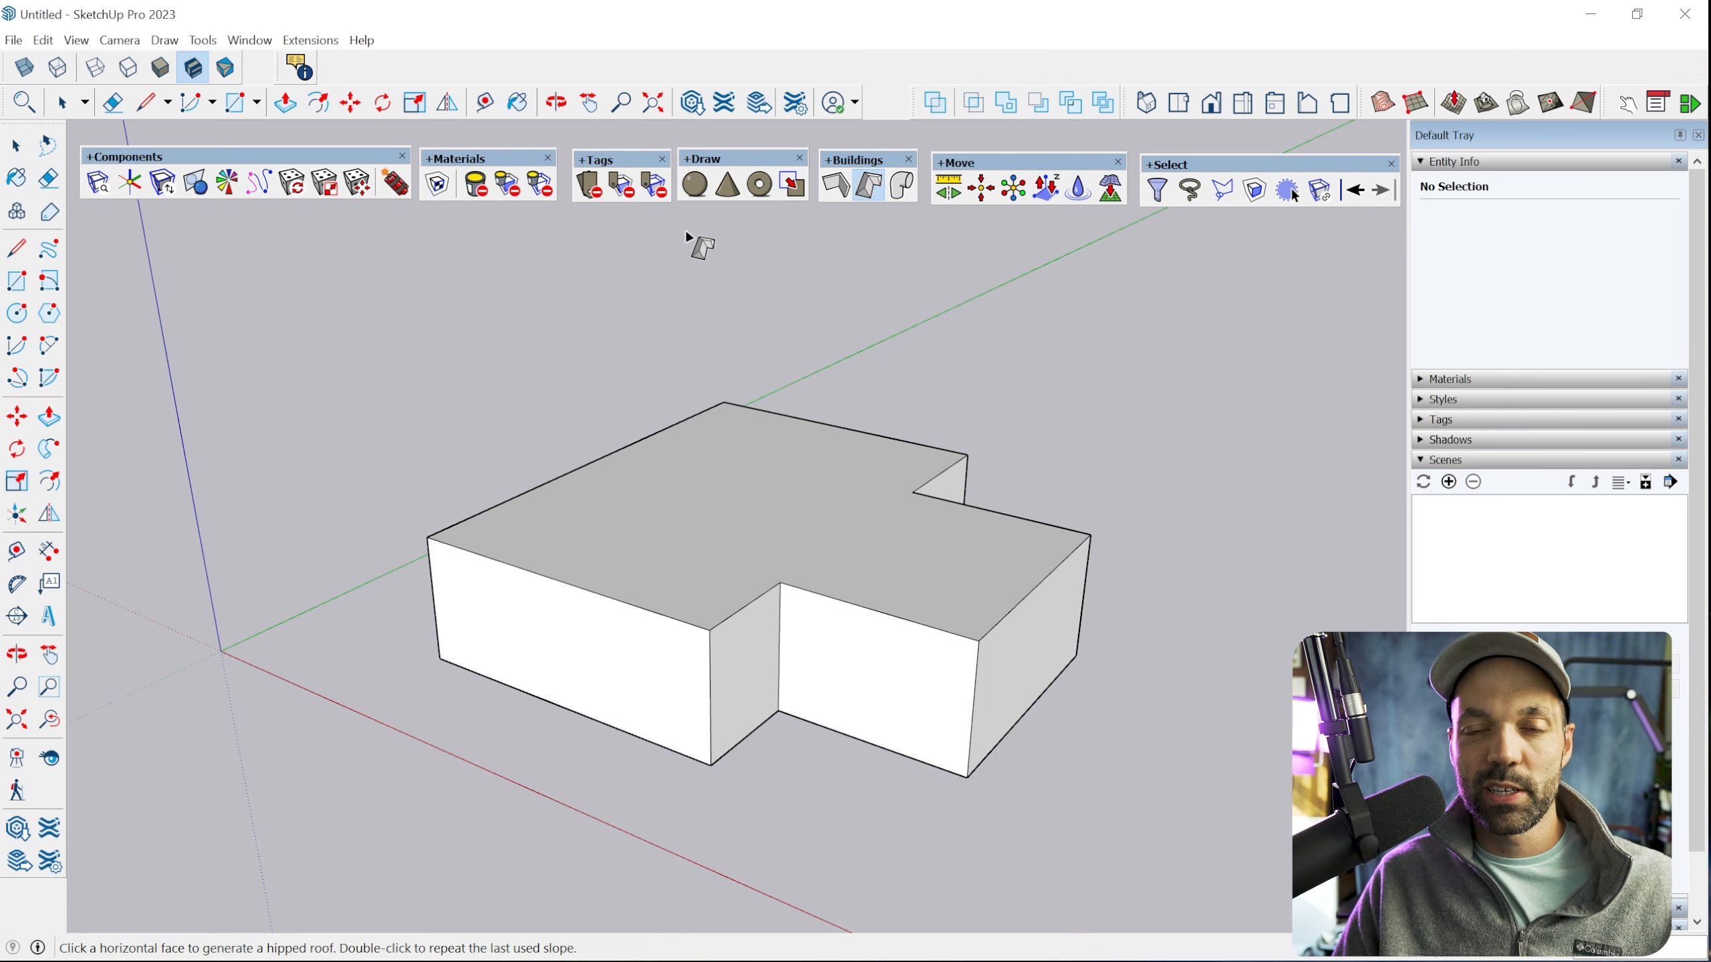
pyautogui.moveTo(183, 174)
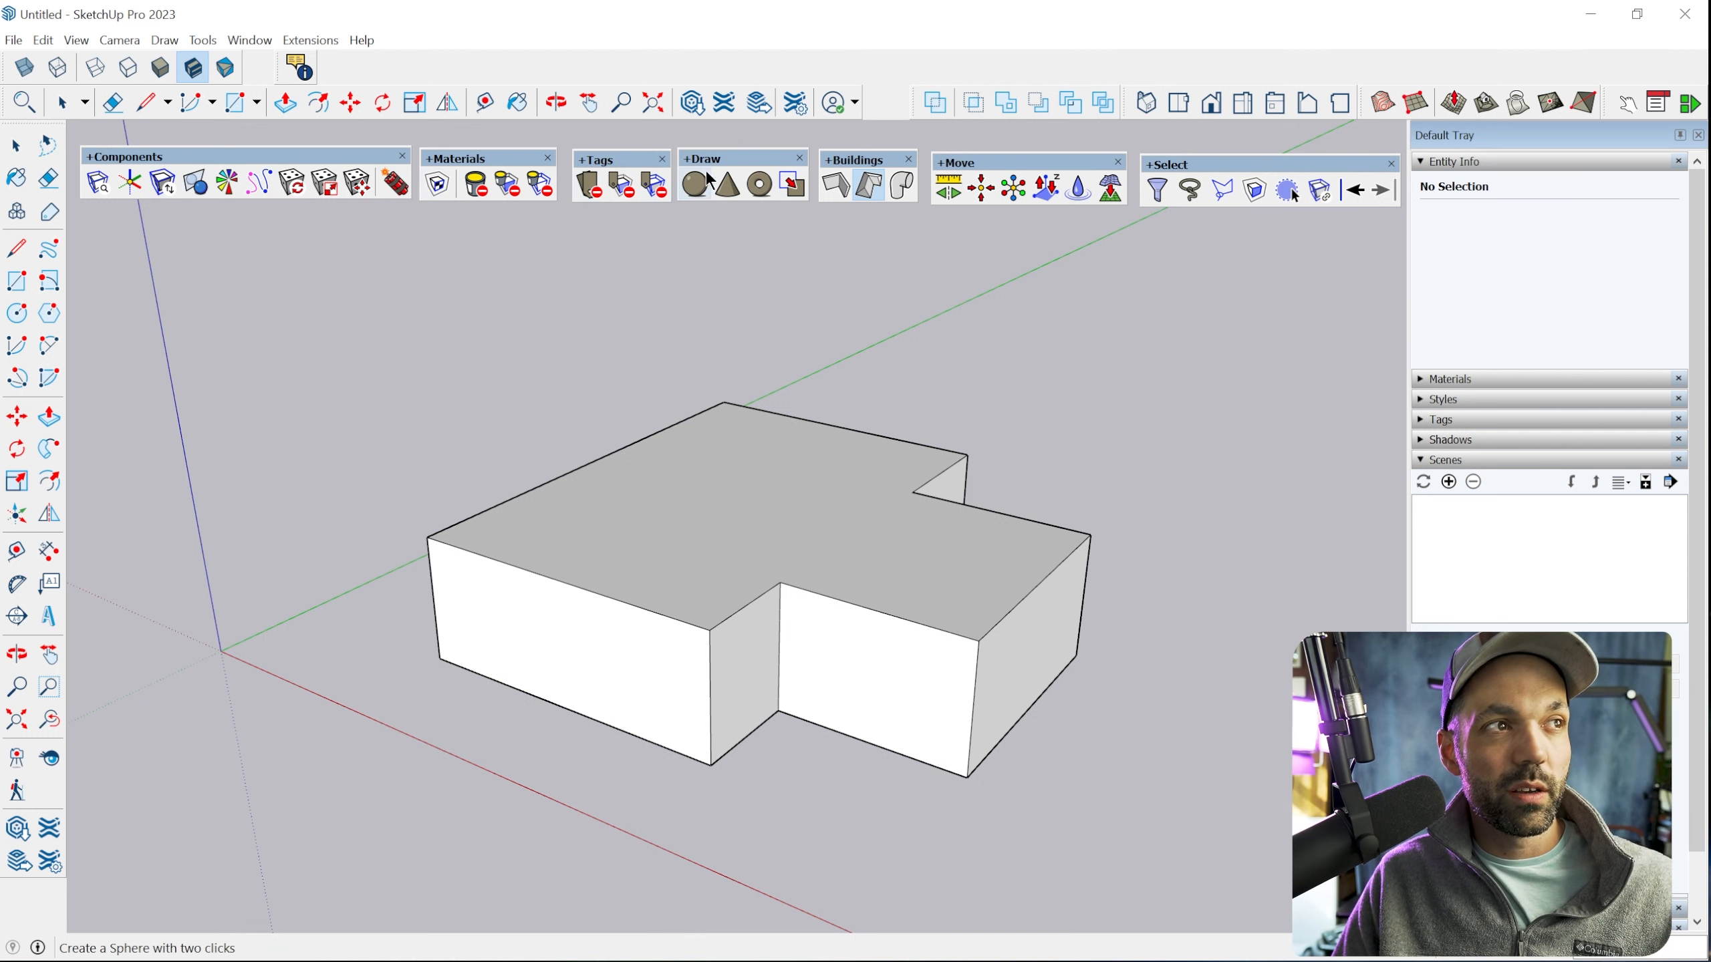
pyautogui.moveTo(1190, 189)
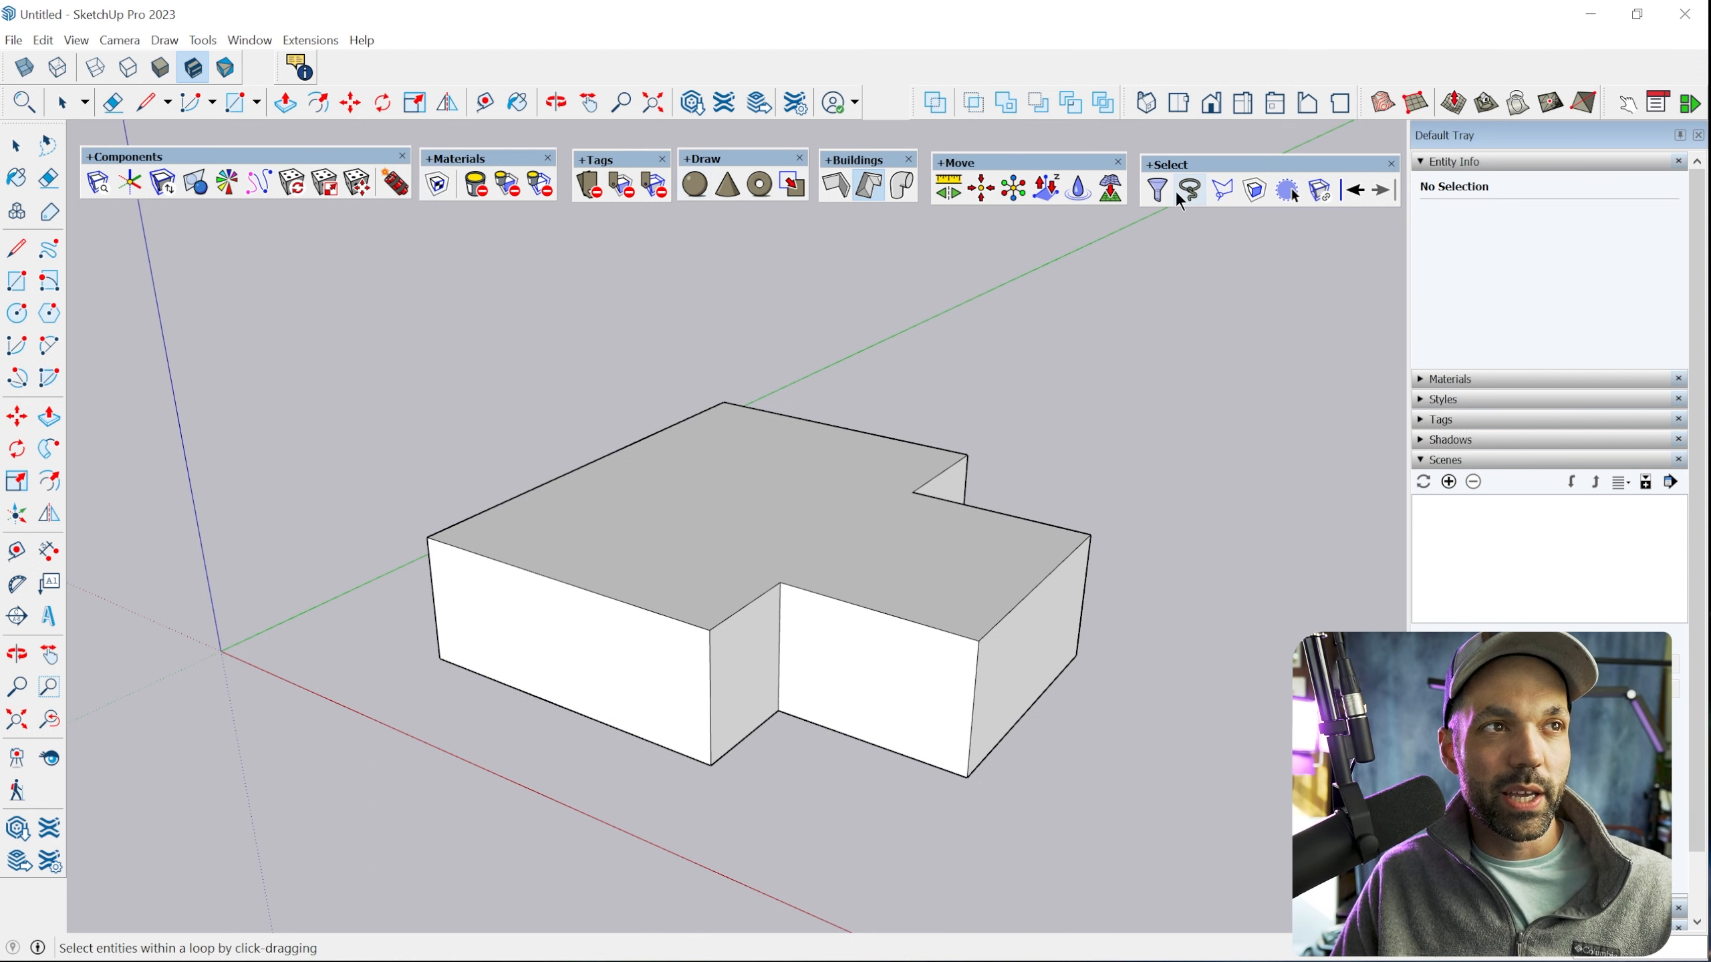
pyautogui.moveTo(865, 186)
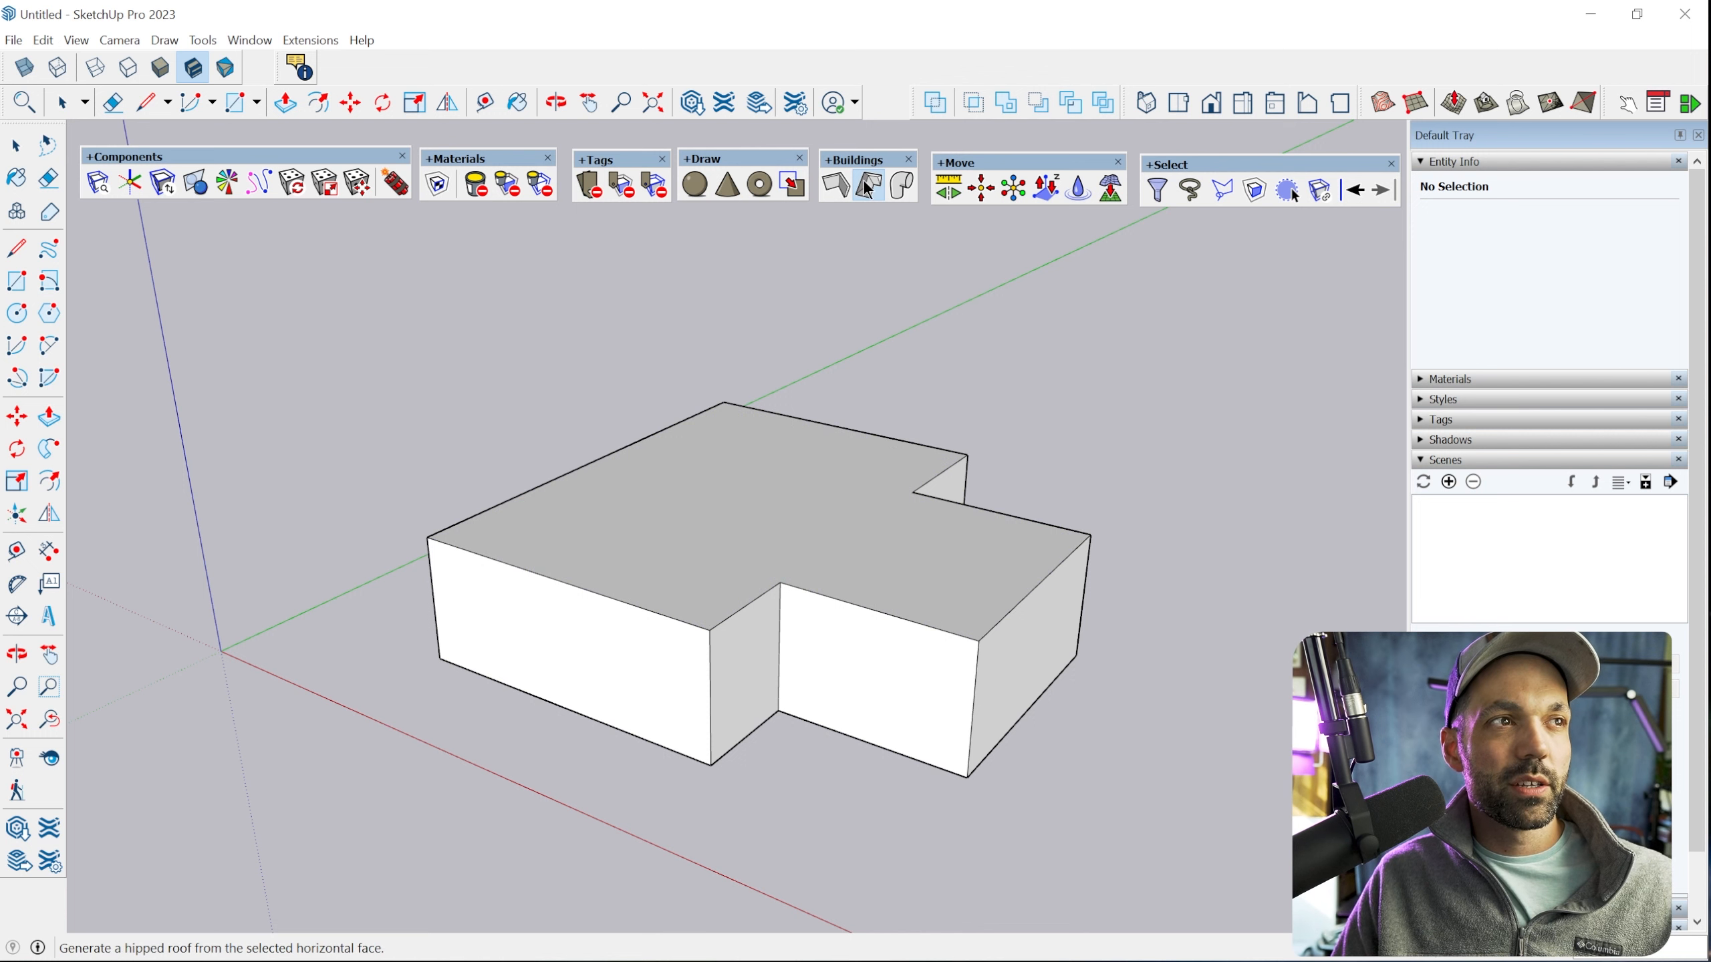
pyautogui.moveTo(865, 186)
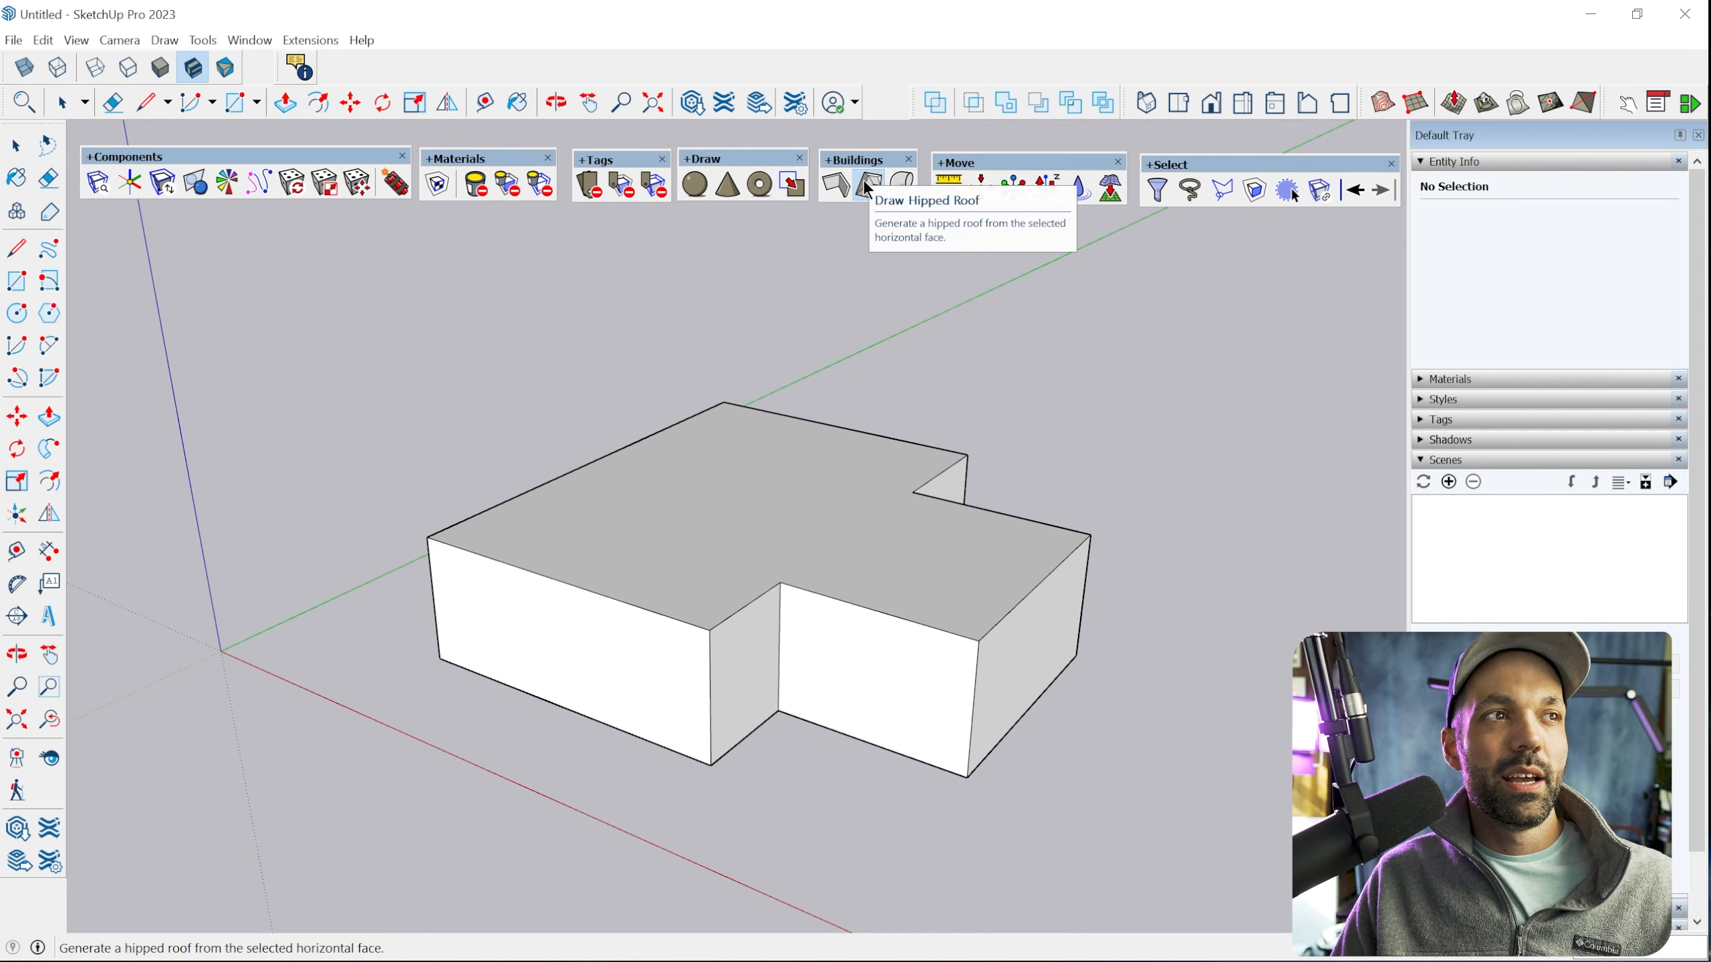
# Generate a trial hipped roof on the L-shaped top, inspect its context menu, then erase it
pyautogui.click(865, 183)
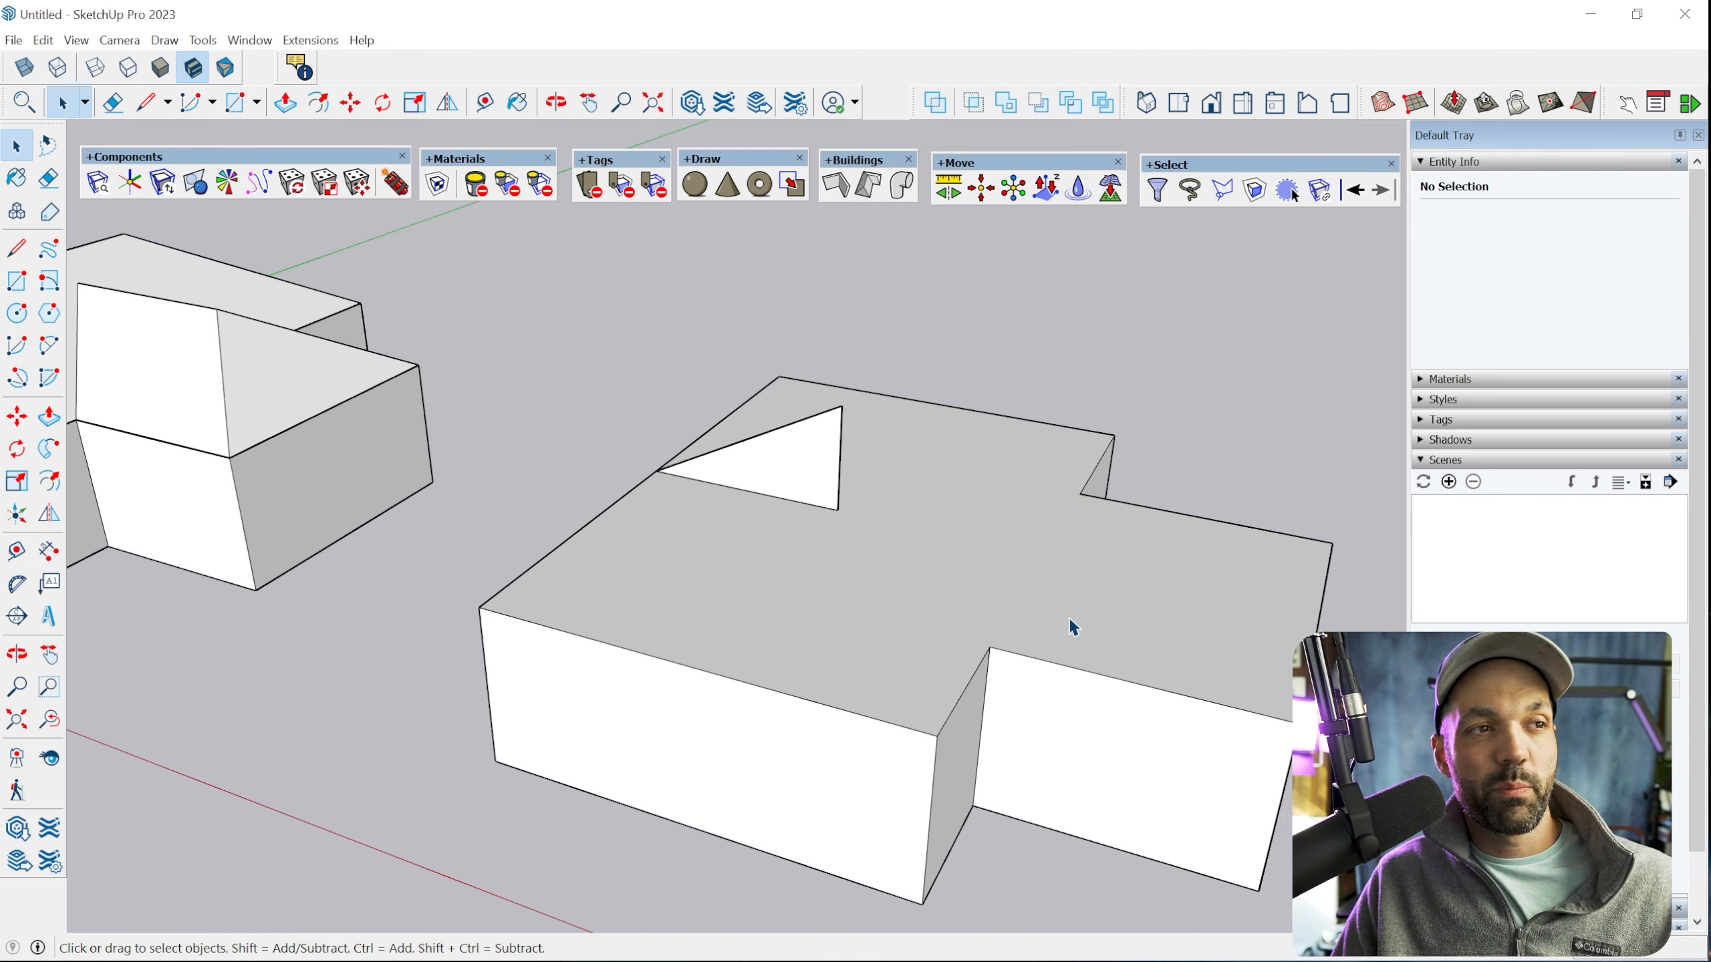
pyautogui.click(960, 562)
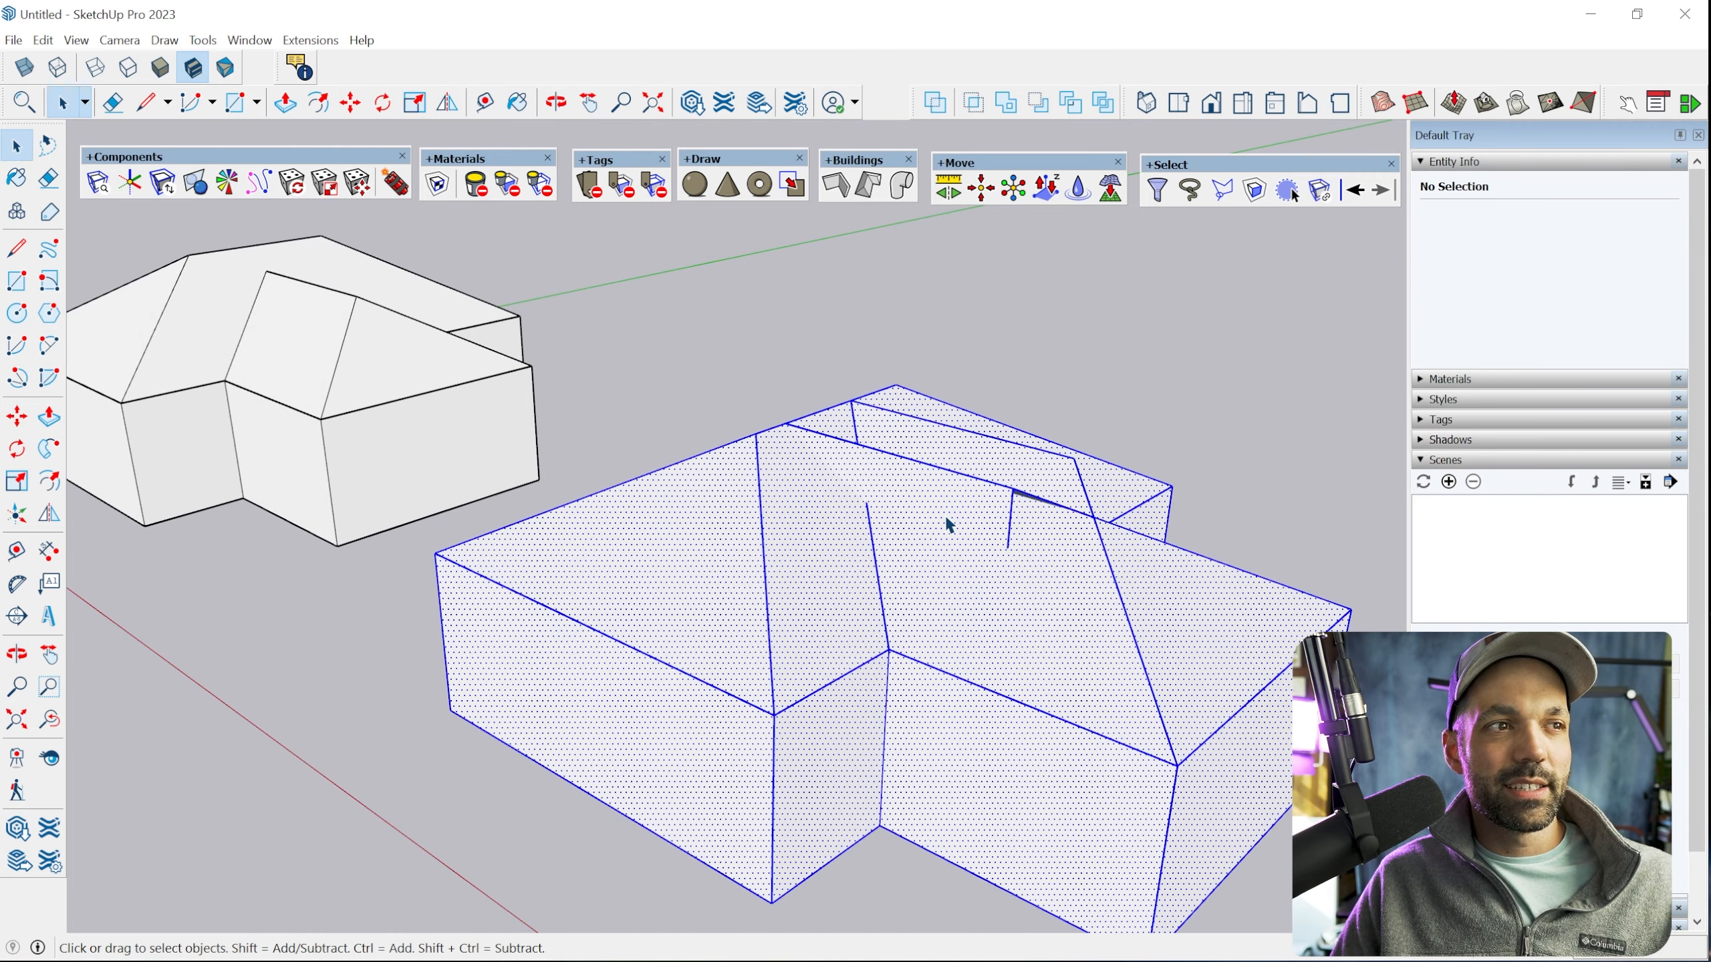
pyautogui.rightClick(945, 524)
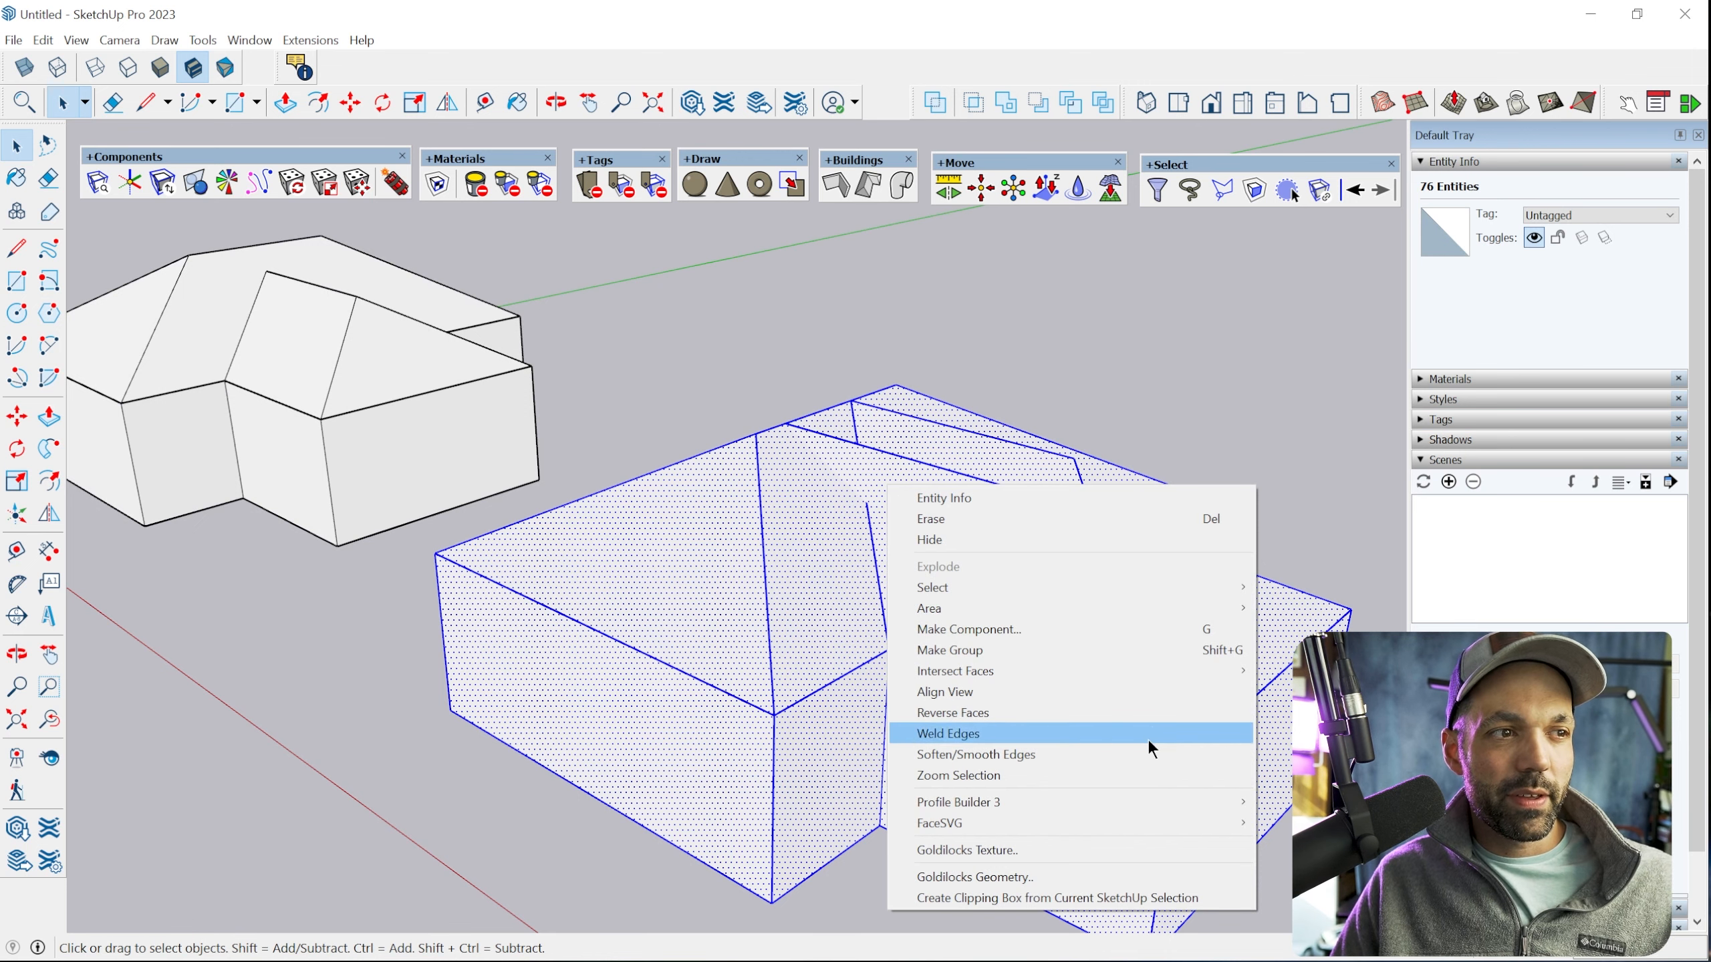
pyautogui.click(946, 733)
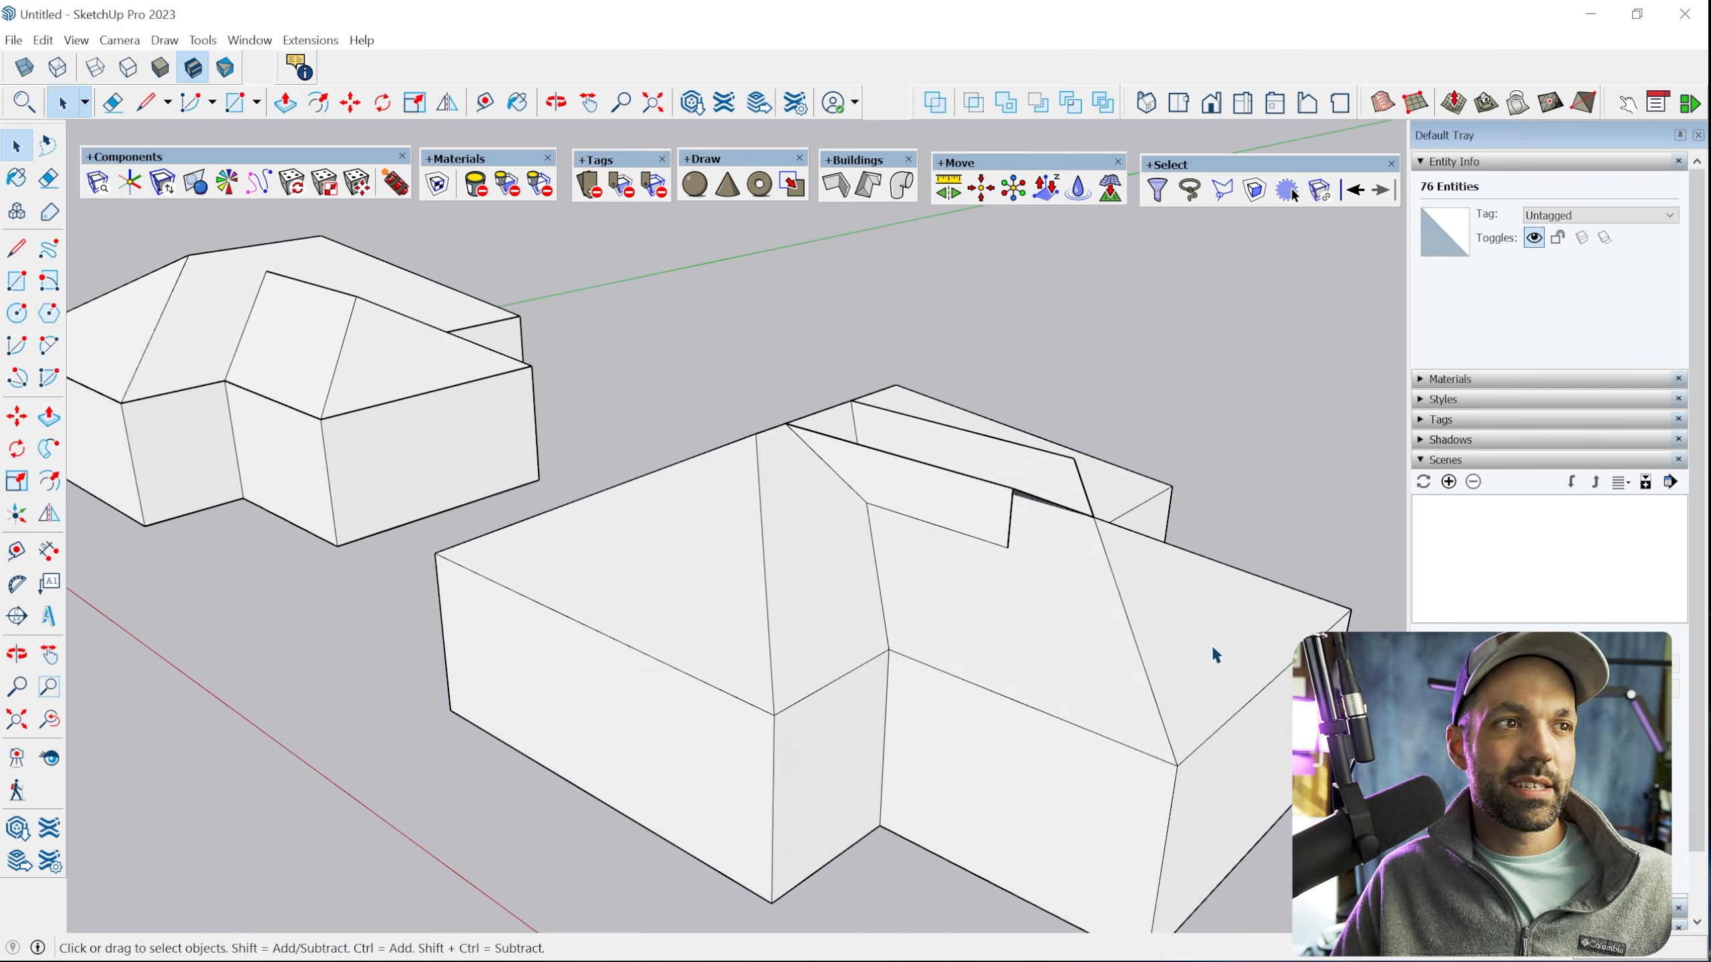
pyautogui.click(112, 102)
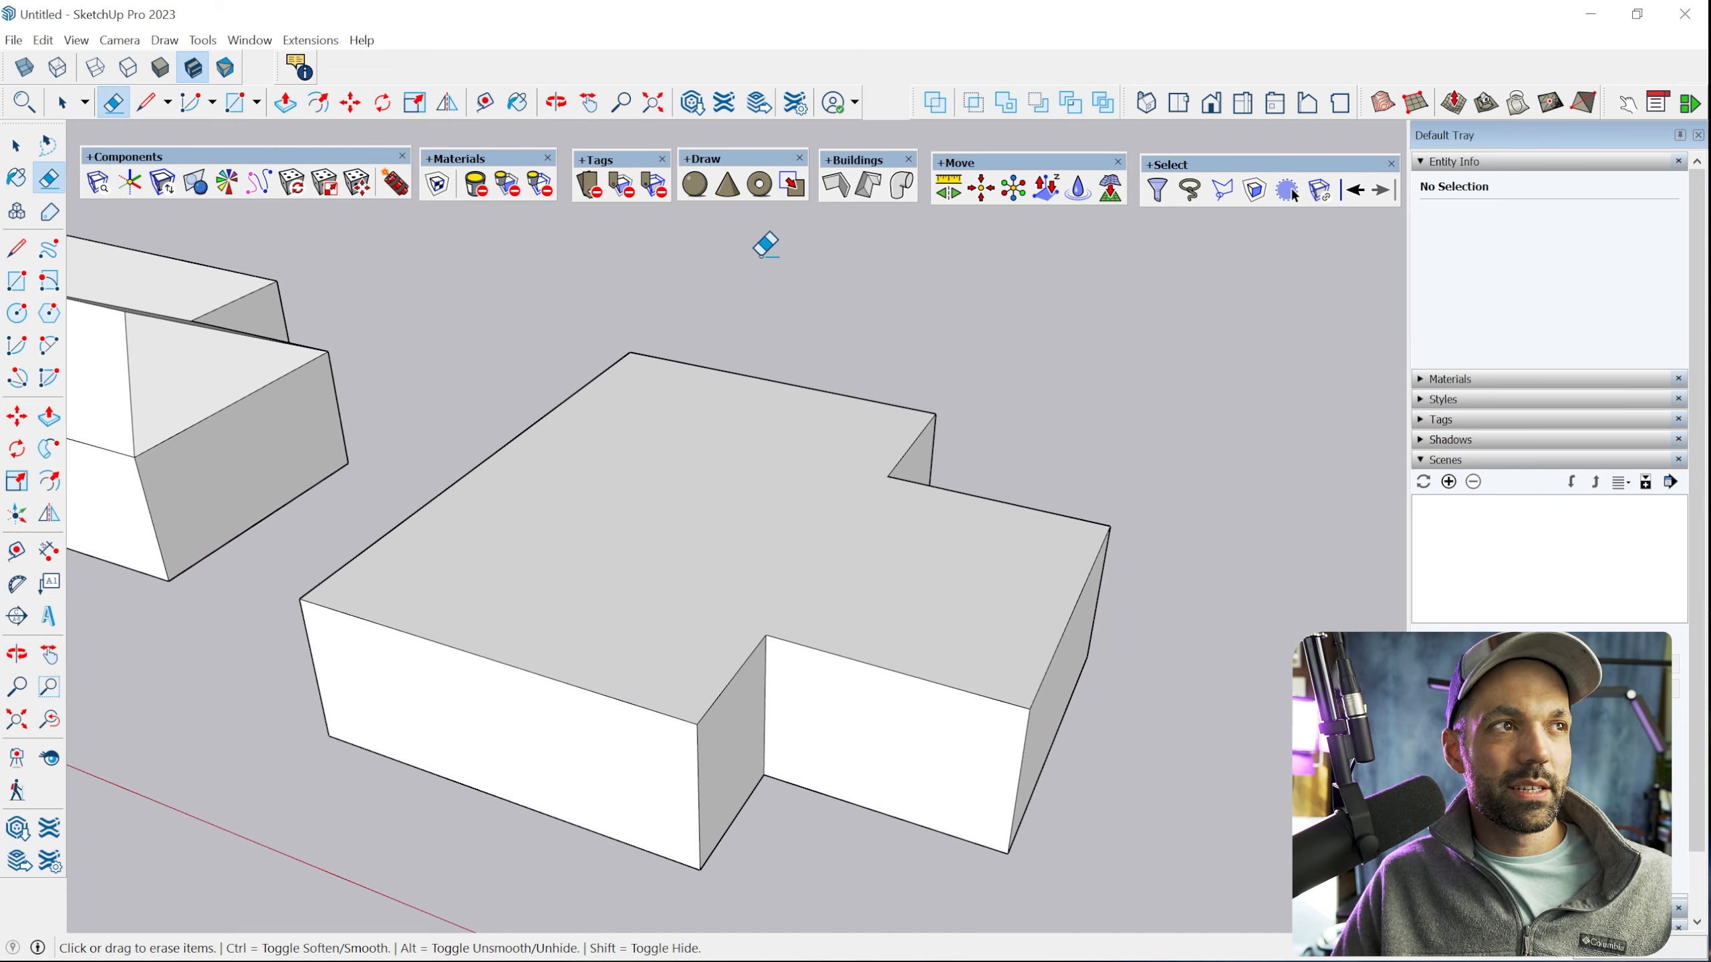
pyautogui.moveTo(866, 186)
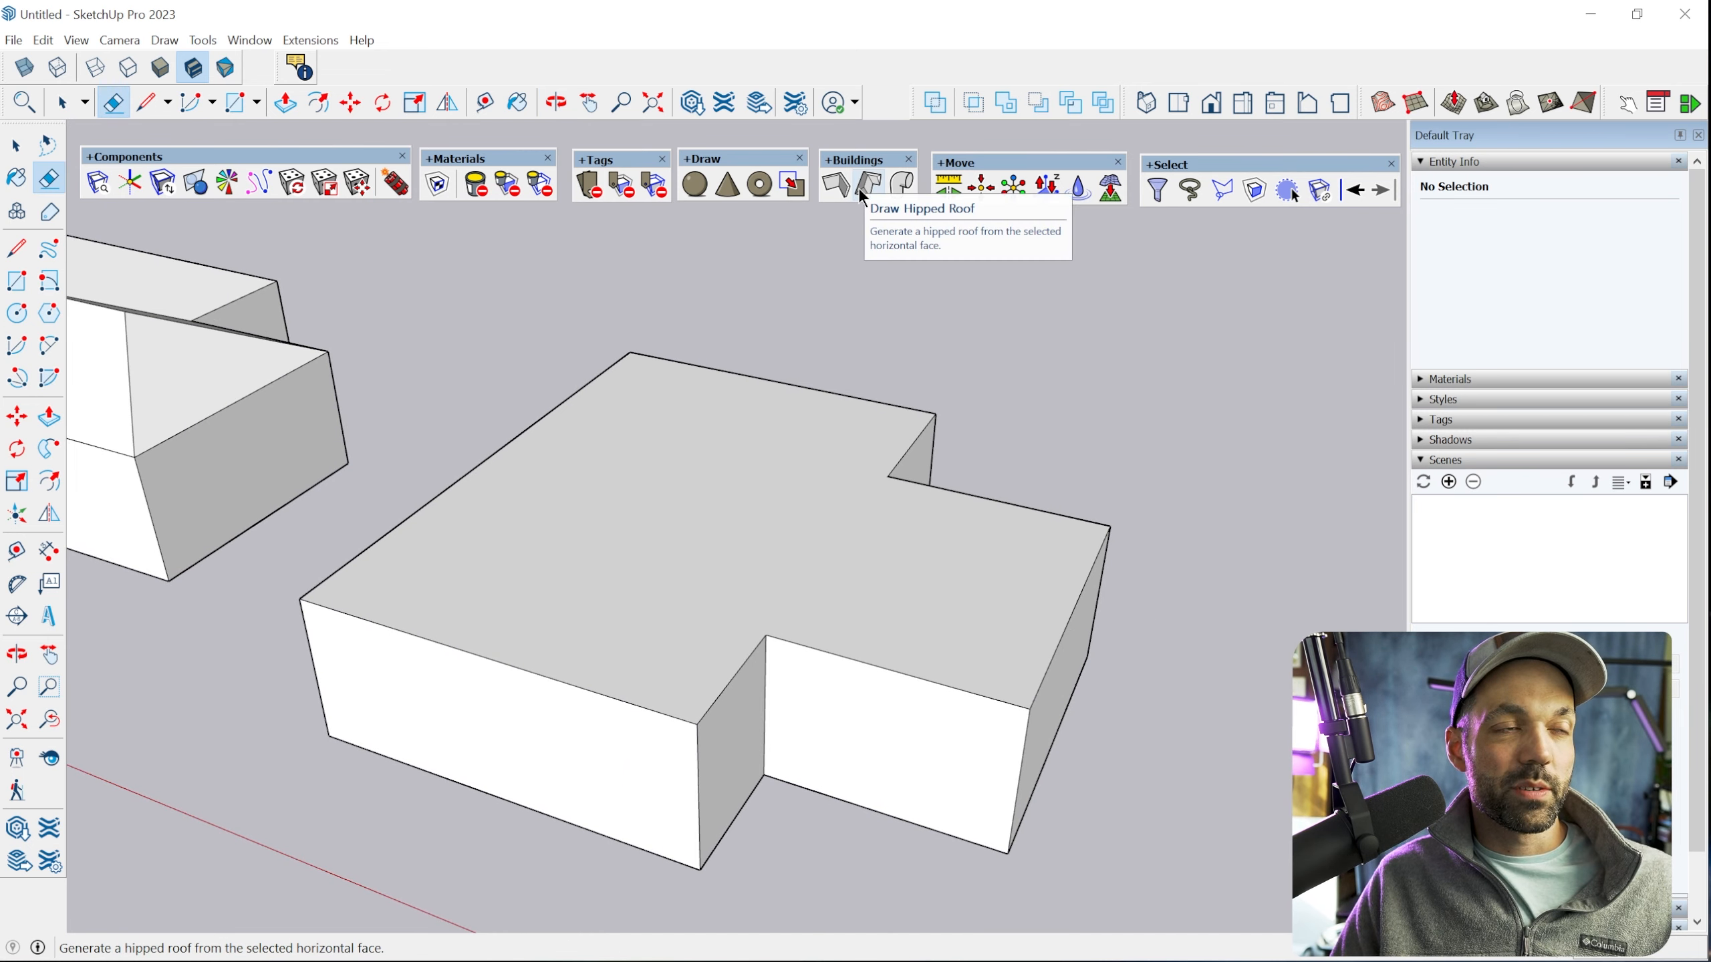
# Start a low-pitched hipped roof on the L-shaped box's top face with Draw Hipped Roof
pyautogui.click(864, 186)
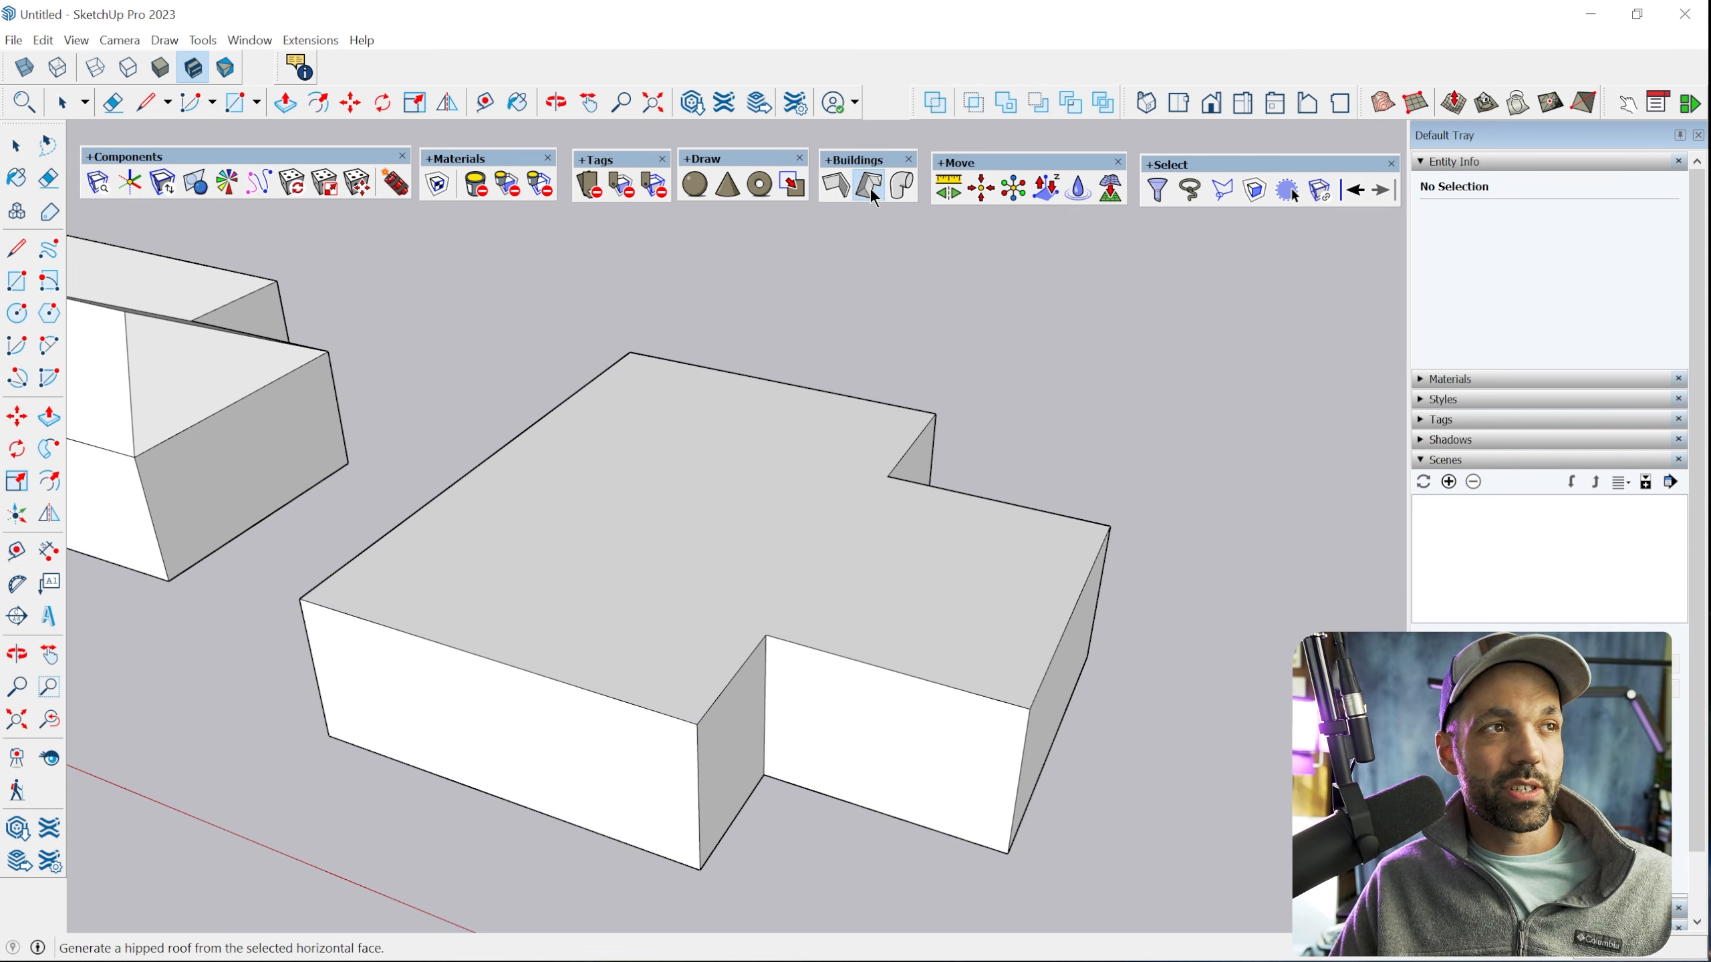
pyautogui.click(863, 186)
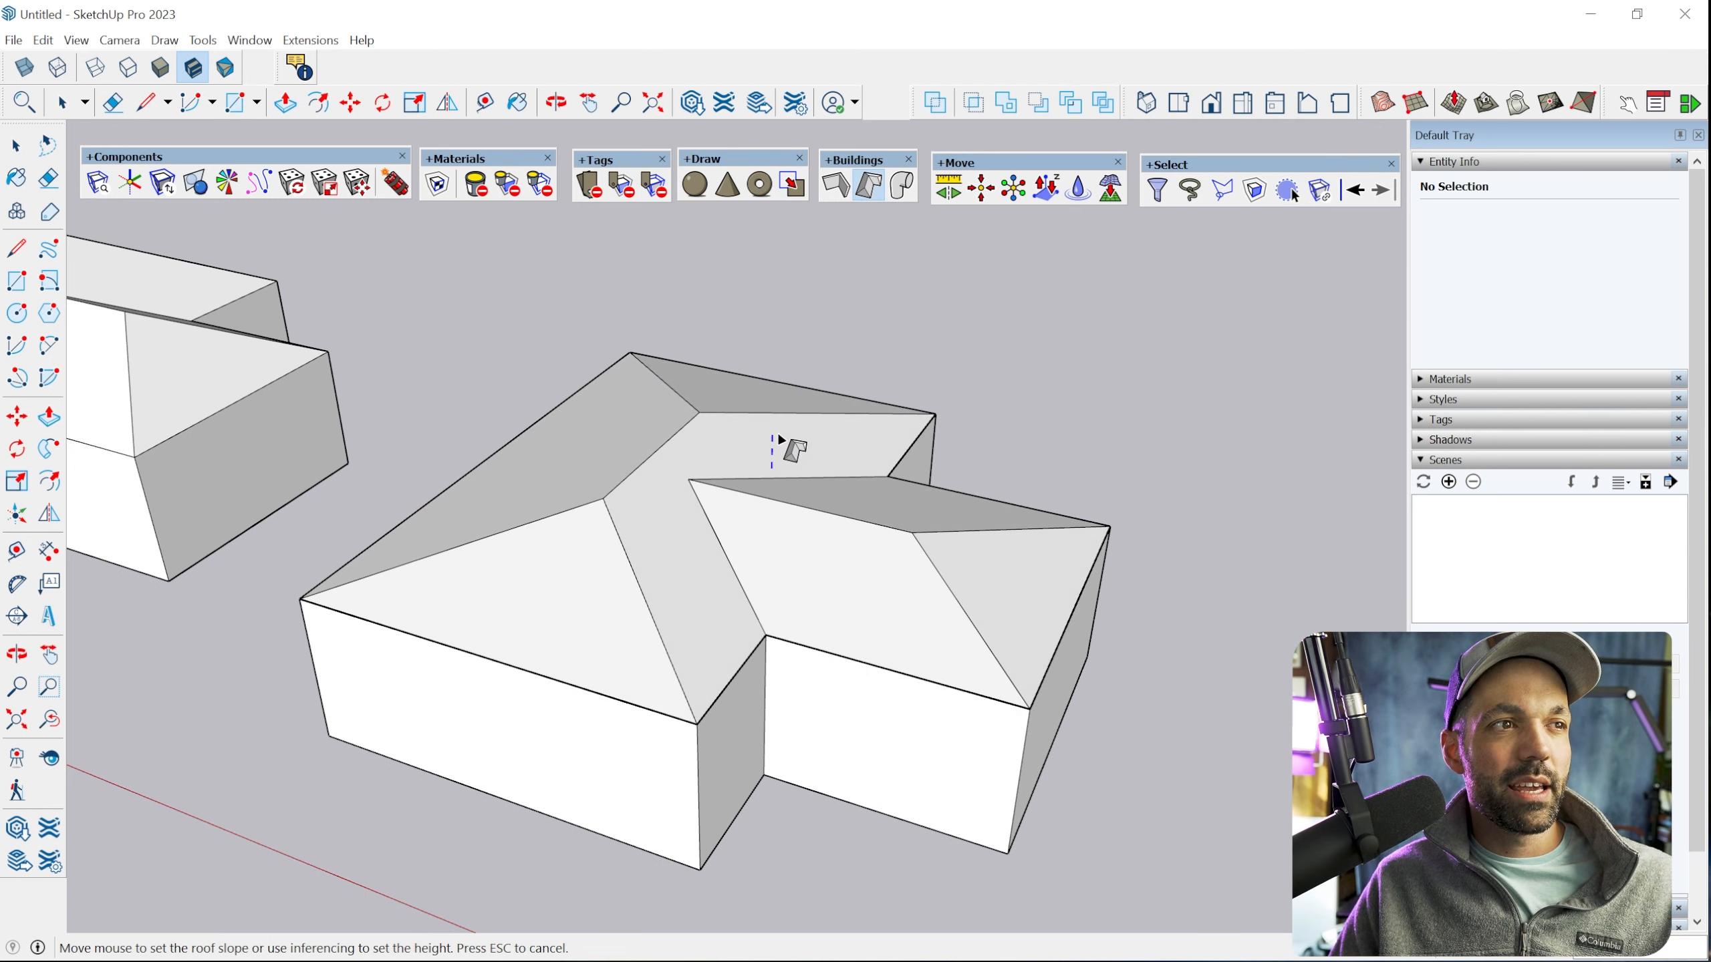
pyautogui.moveTo(786, 420)
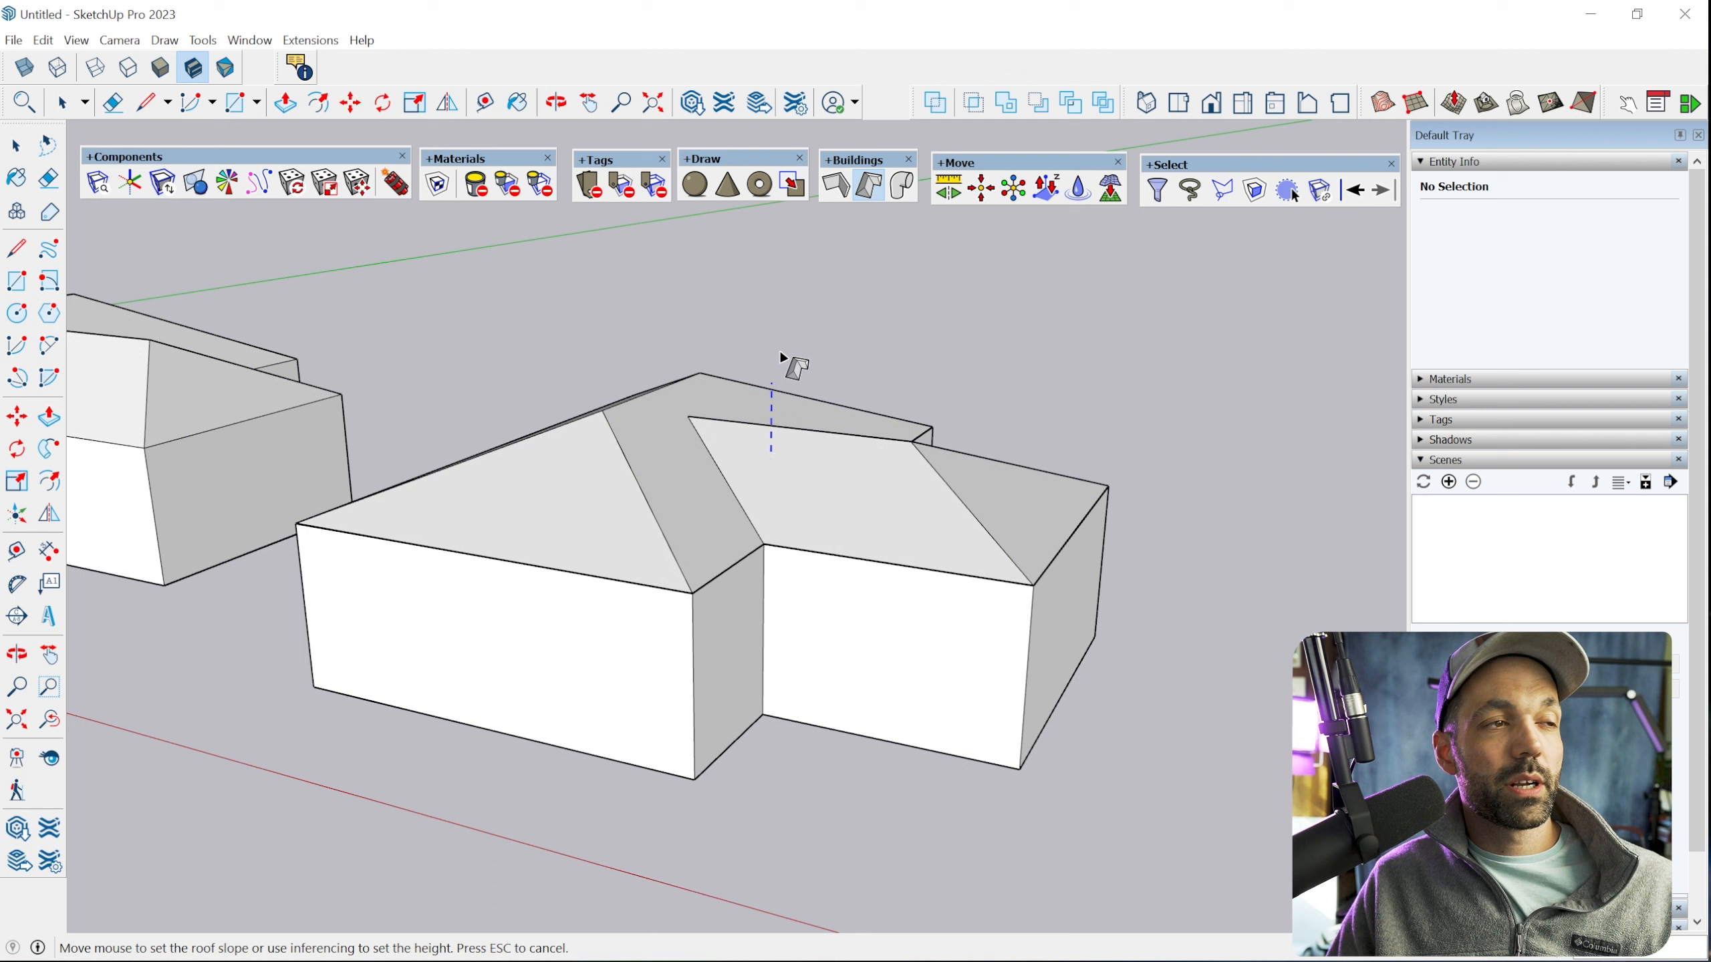
pyautogui.moveTo(796, 388)
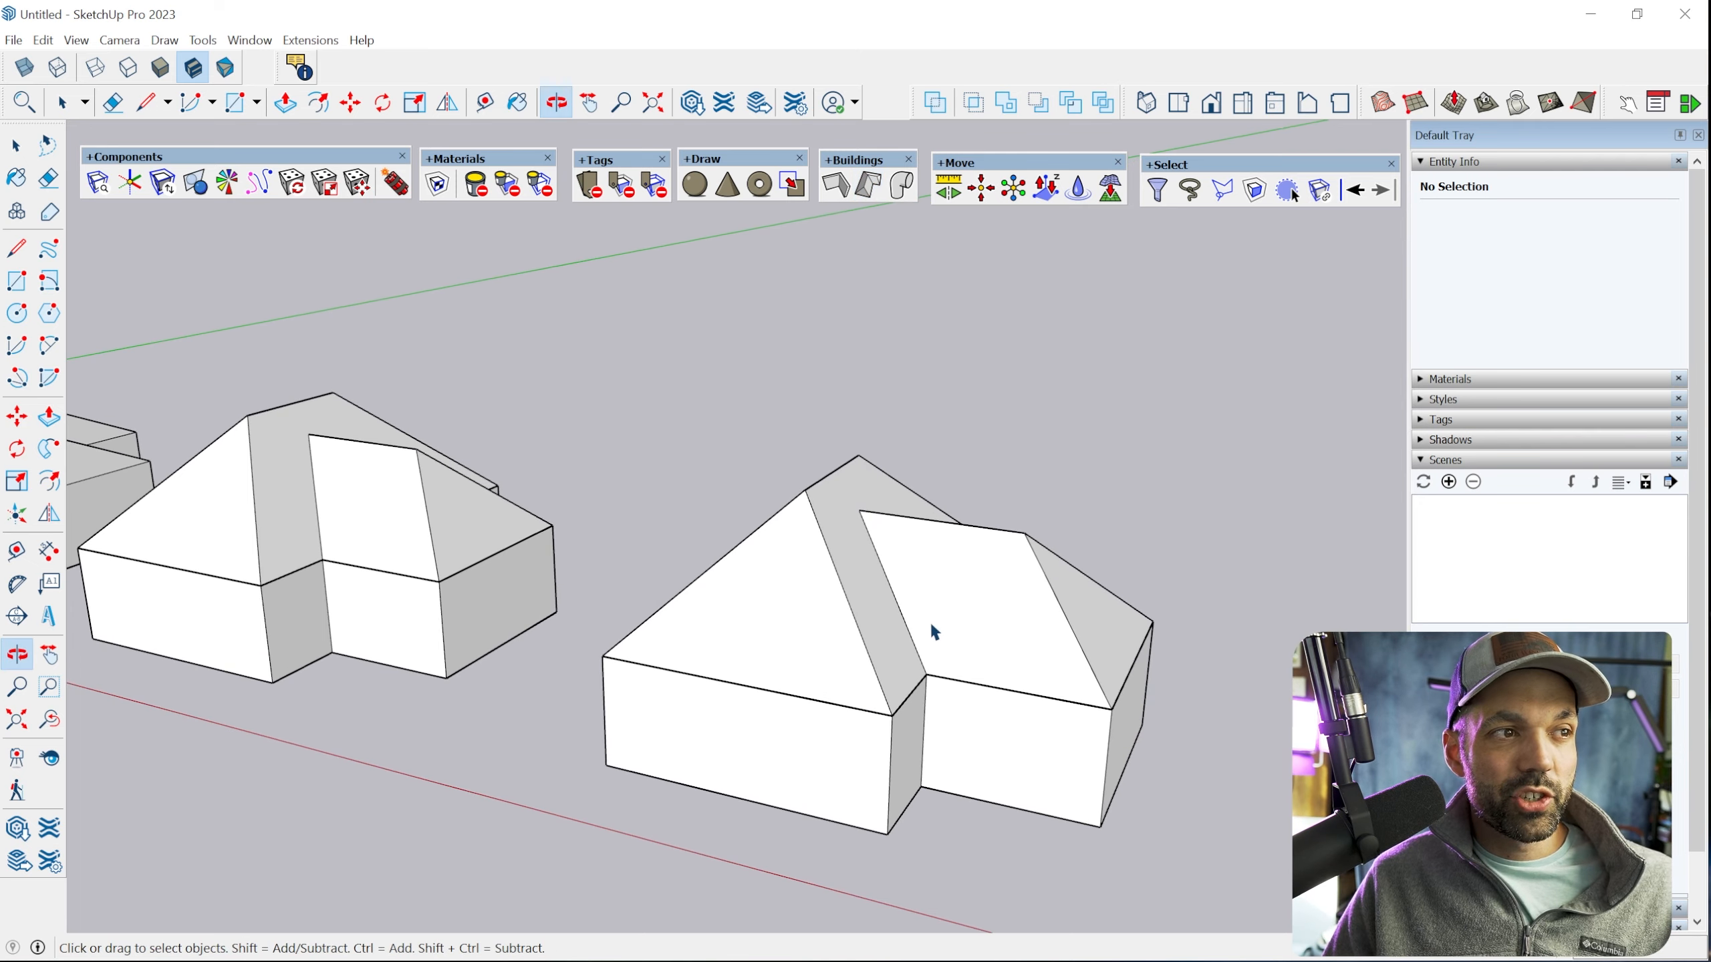
# Select a roof plane to check its area, then shift to the next flat-topped box
pyautogui.click(933, 633)
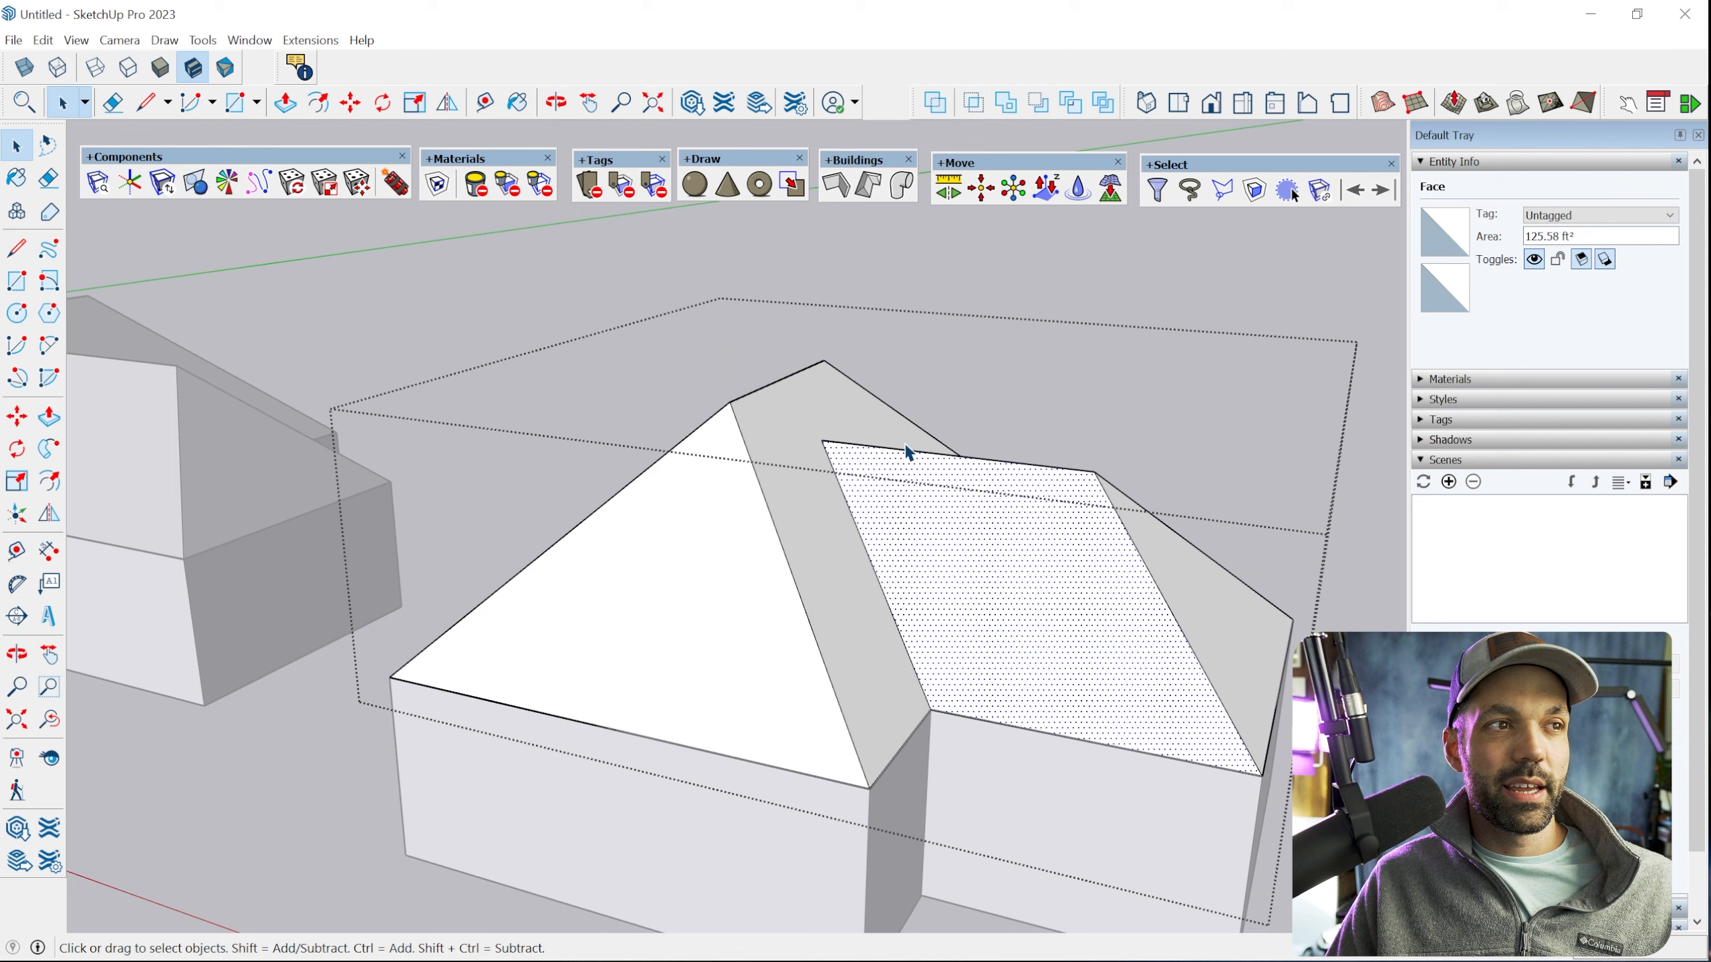
pyautogui.click(780, 562)
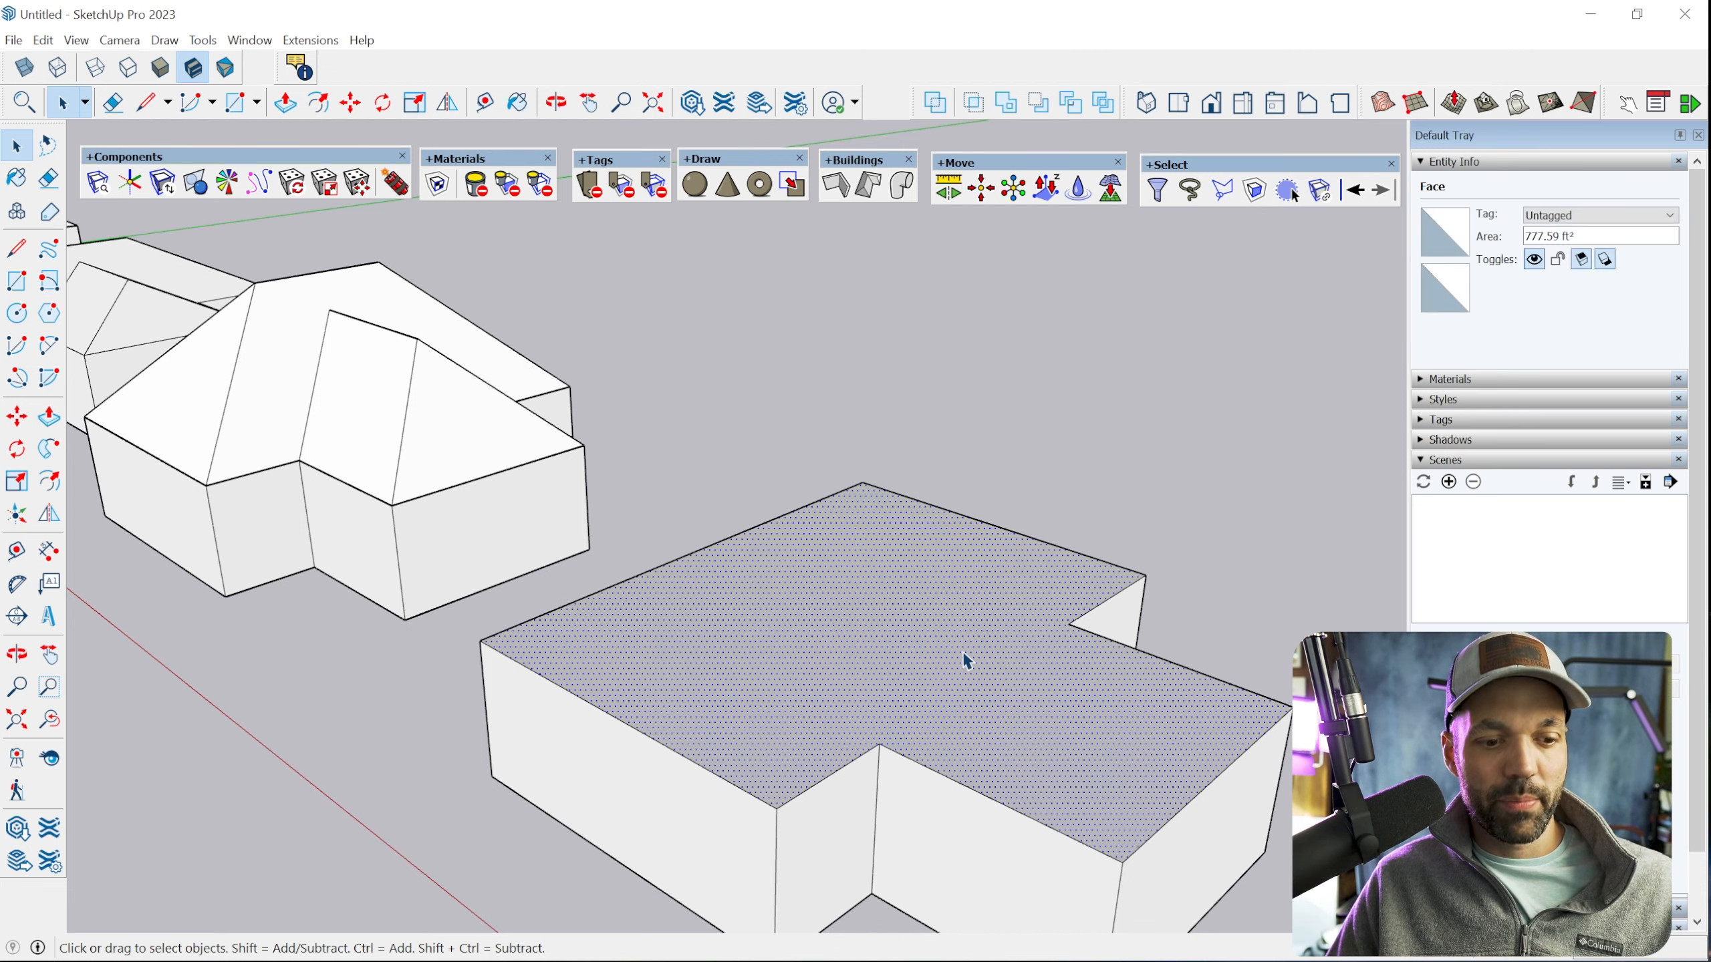
pyautogui.moveTo(988, 647)
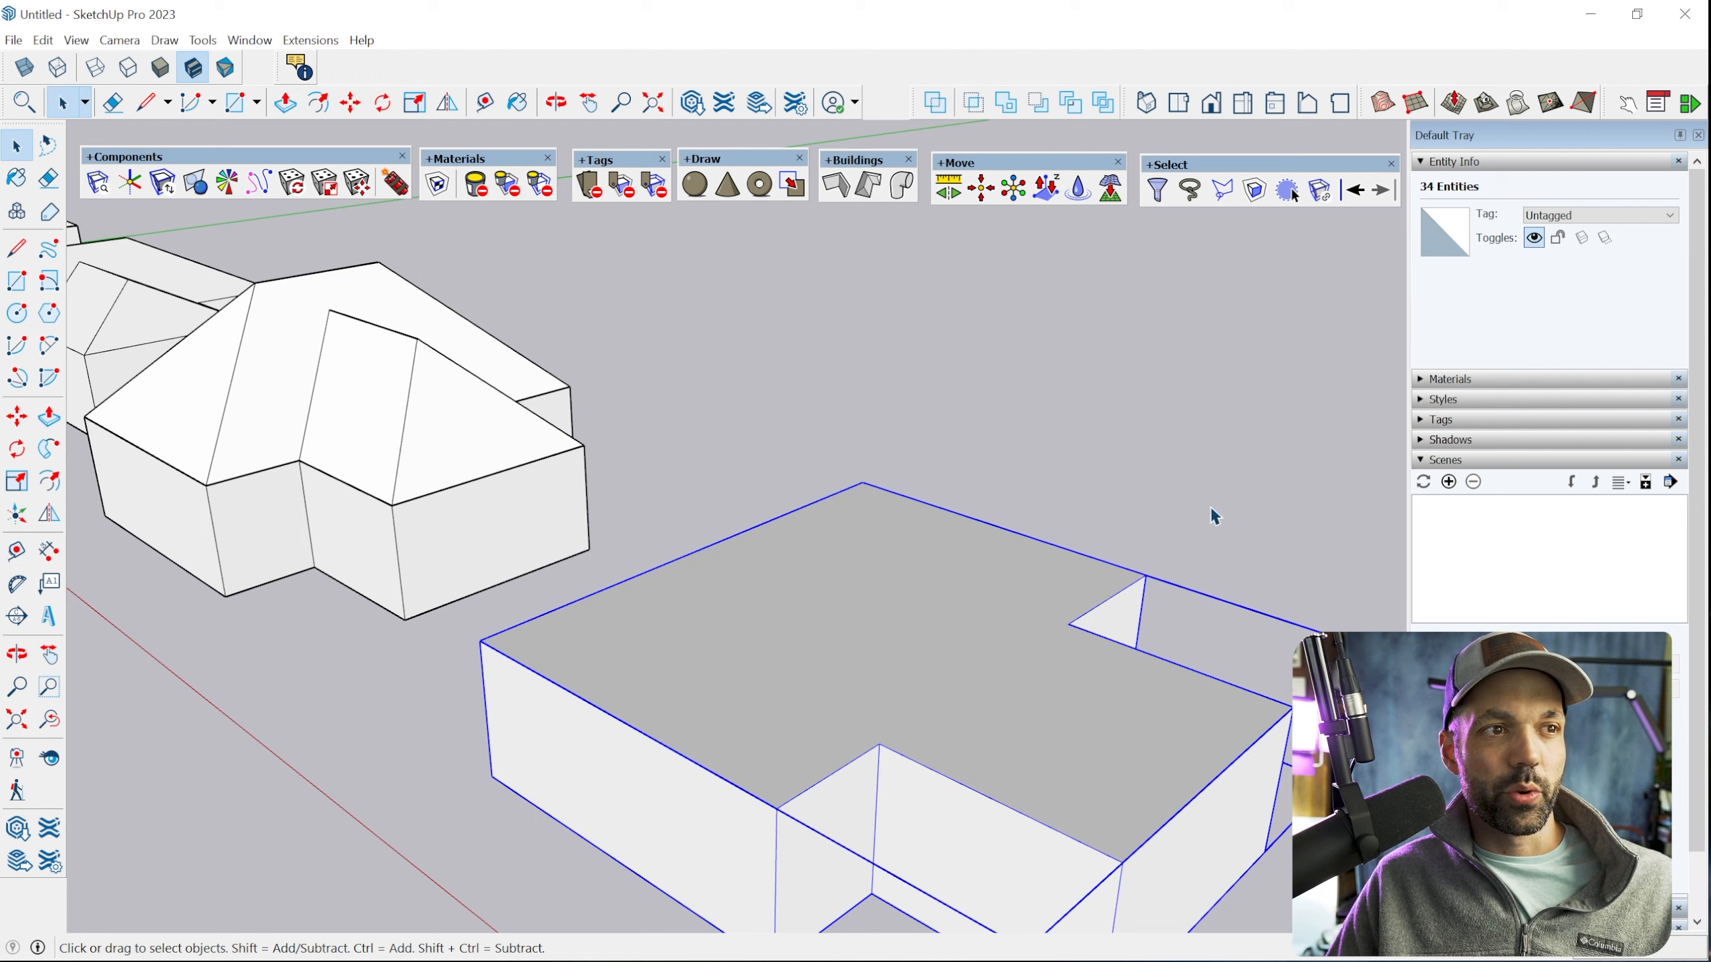
# Offset the nearer box's top outline outward and select the enlarged eave face
pyautogui.click(981, 610)
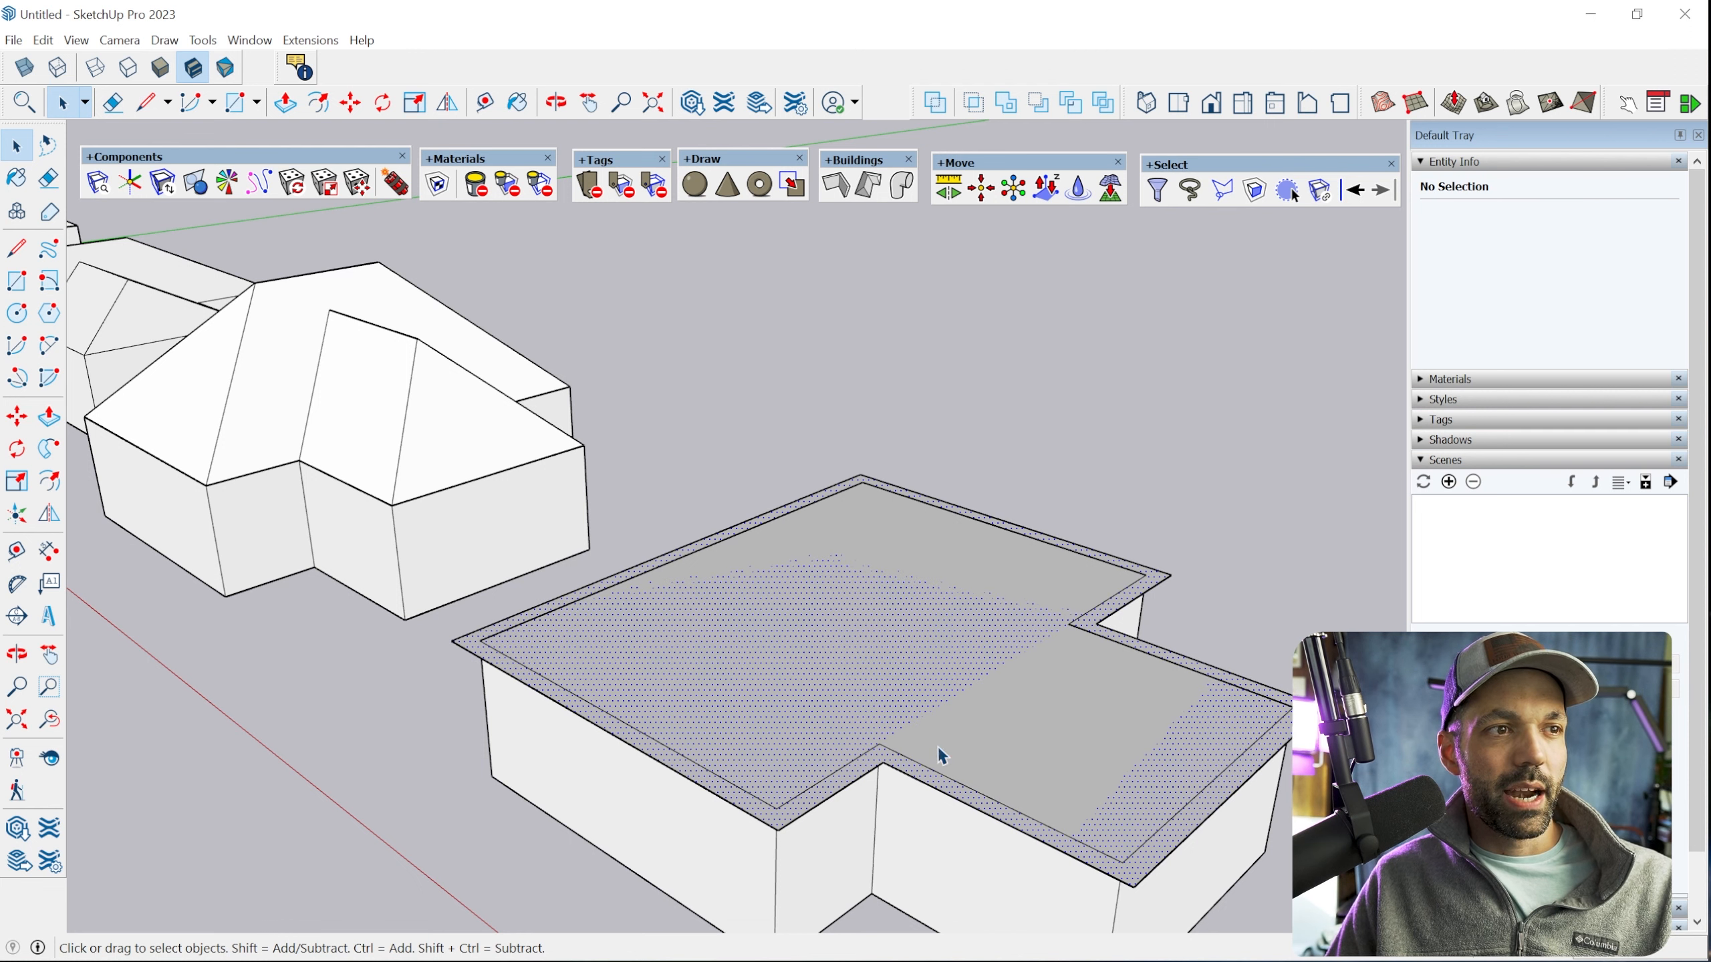
pyautogui.click(719, 797)
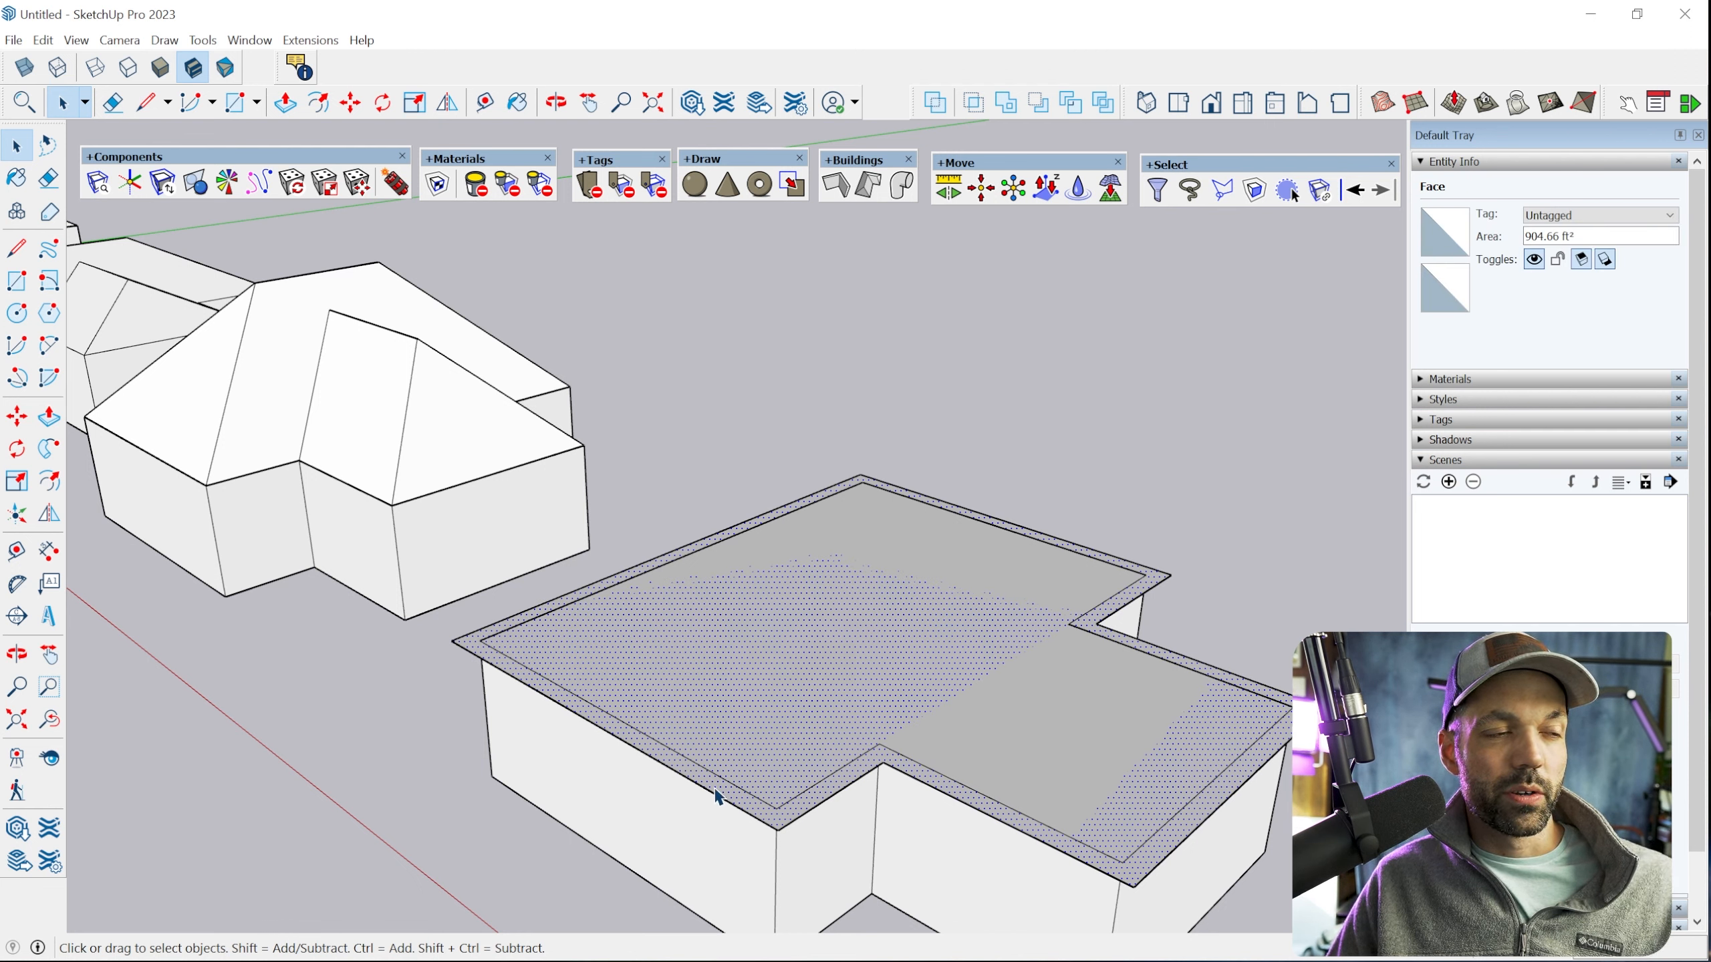
pyautogui.moveTo(870, 188)
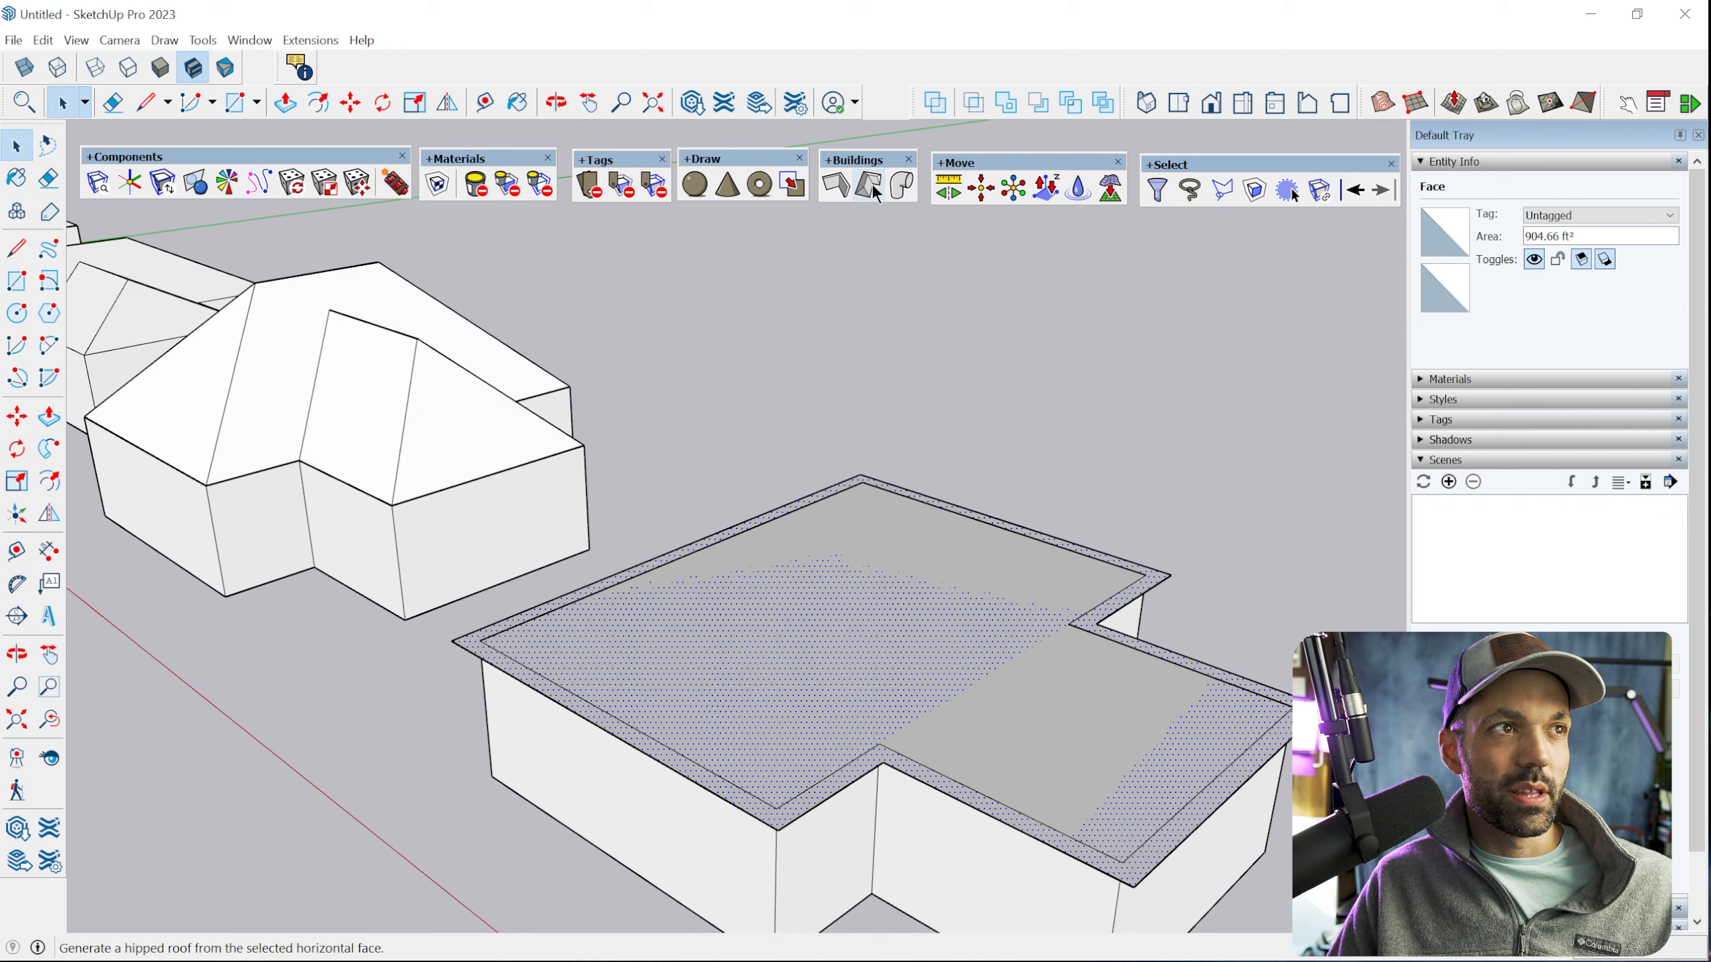
pyautogui.click(868, 183)
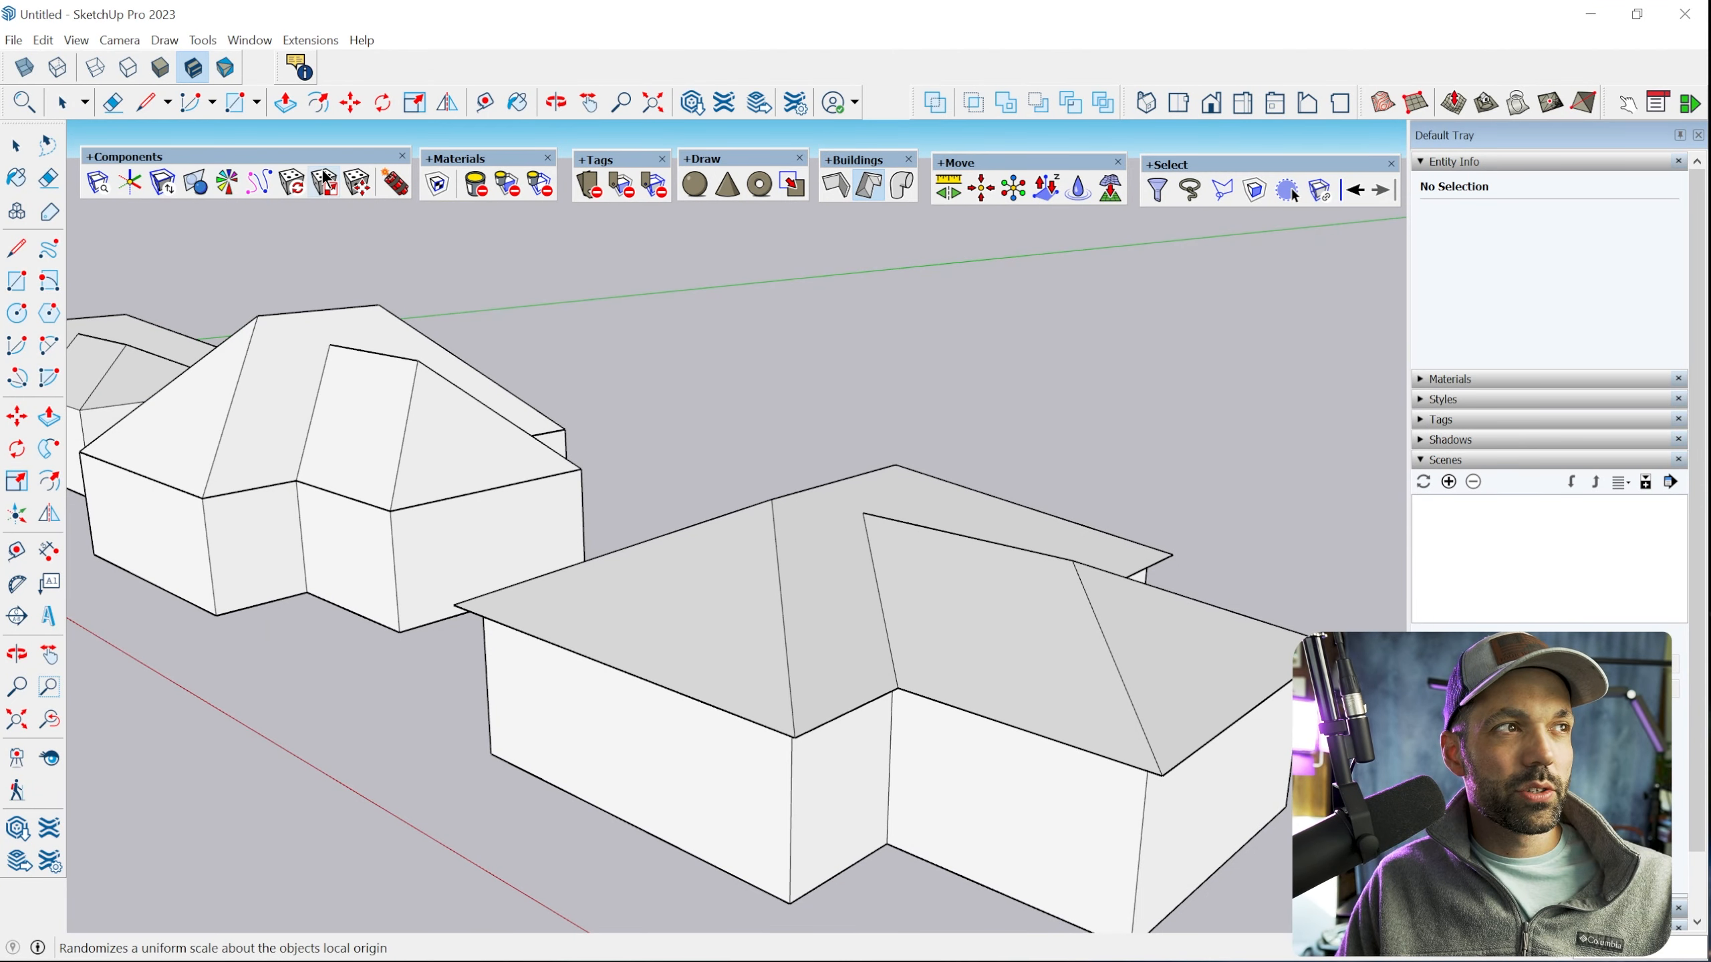
pyautogui.moveTo(519, 186)
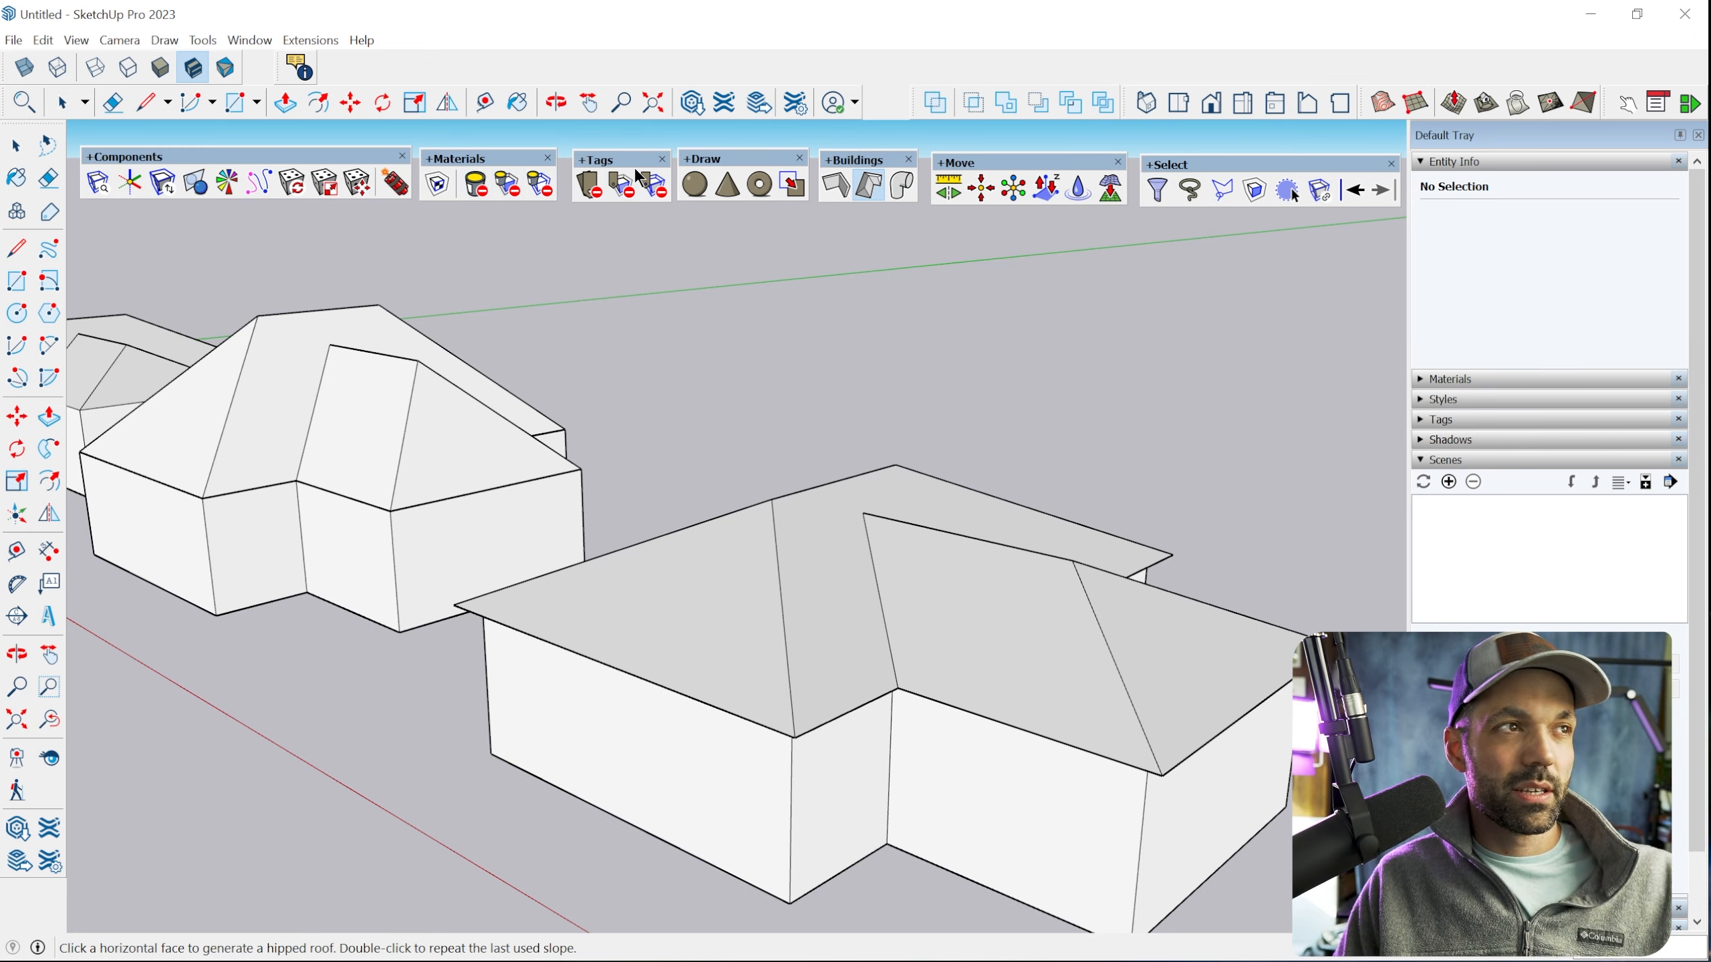
pyautogui.moveTo(718, 169)
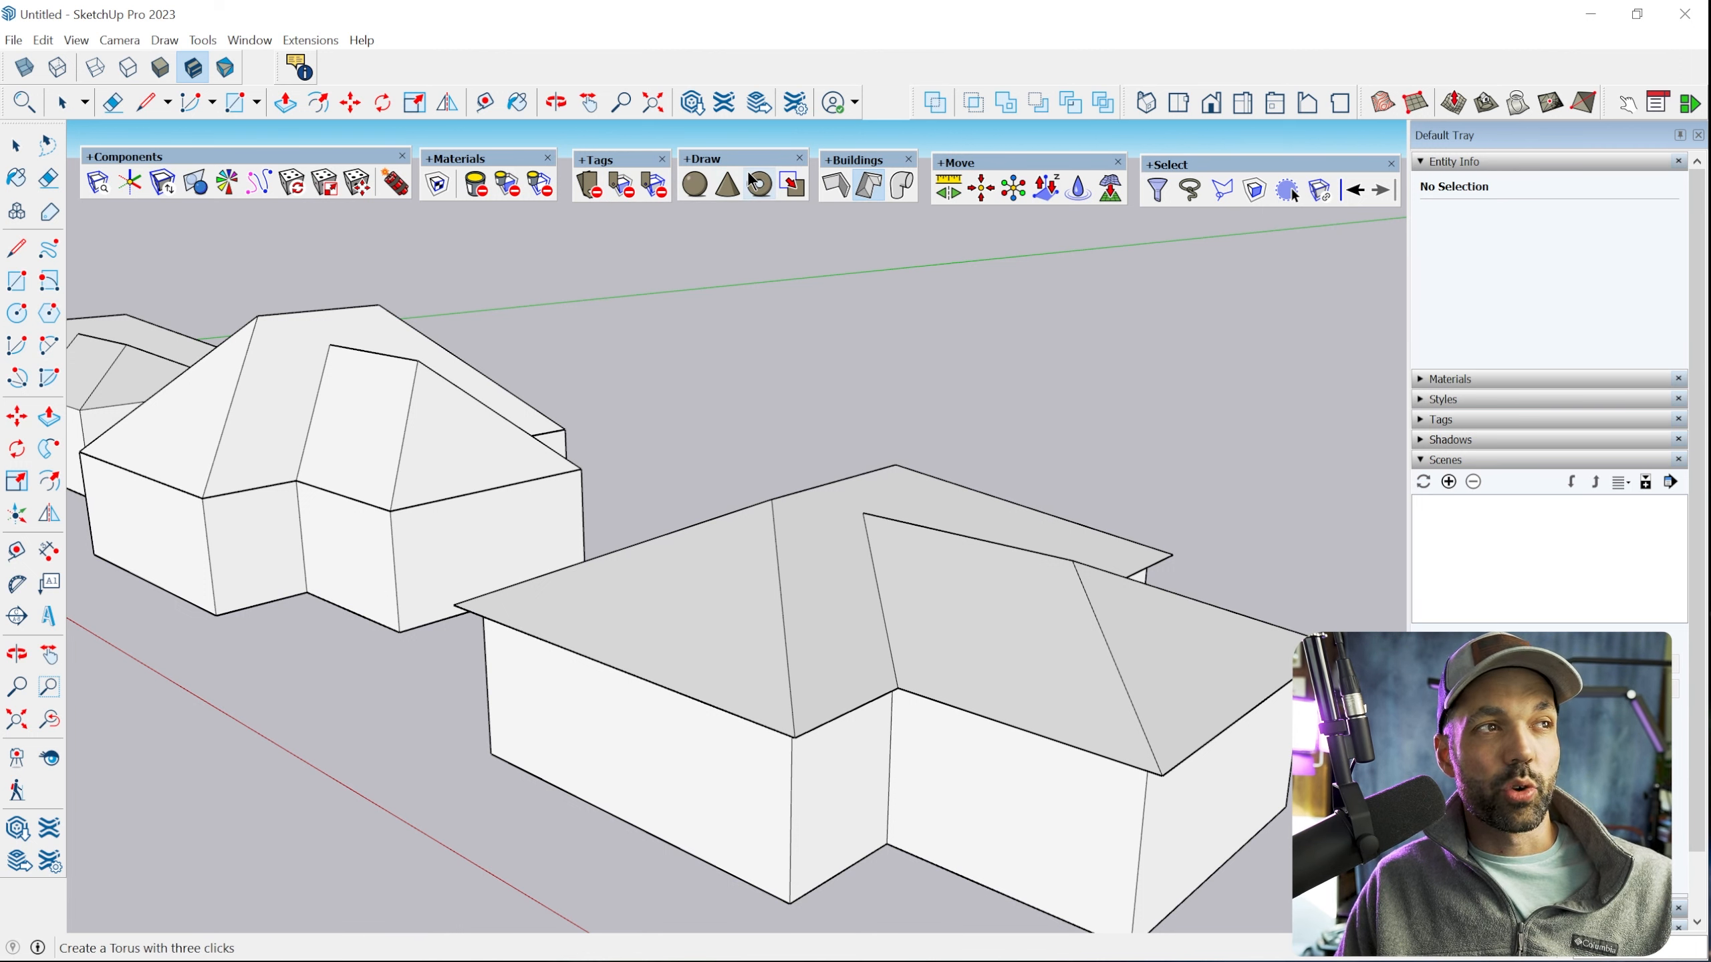
pyautogui.moveTo(730, 182)
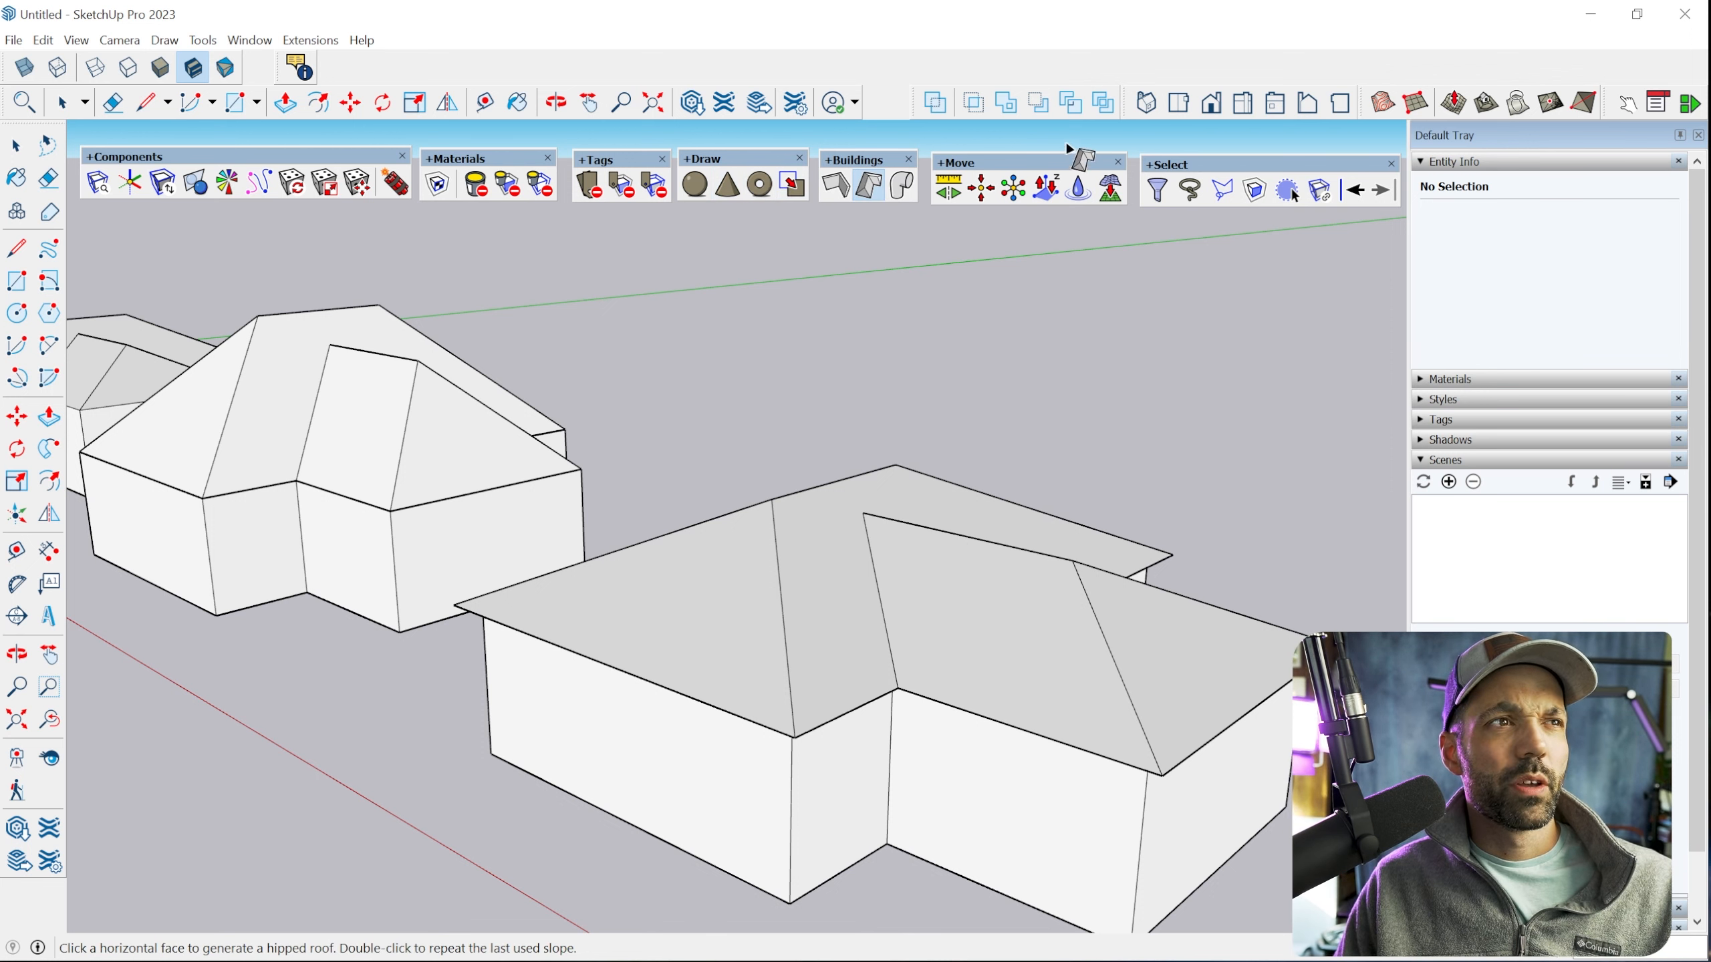
pyautogui.moveTo(1045, 169)
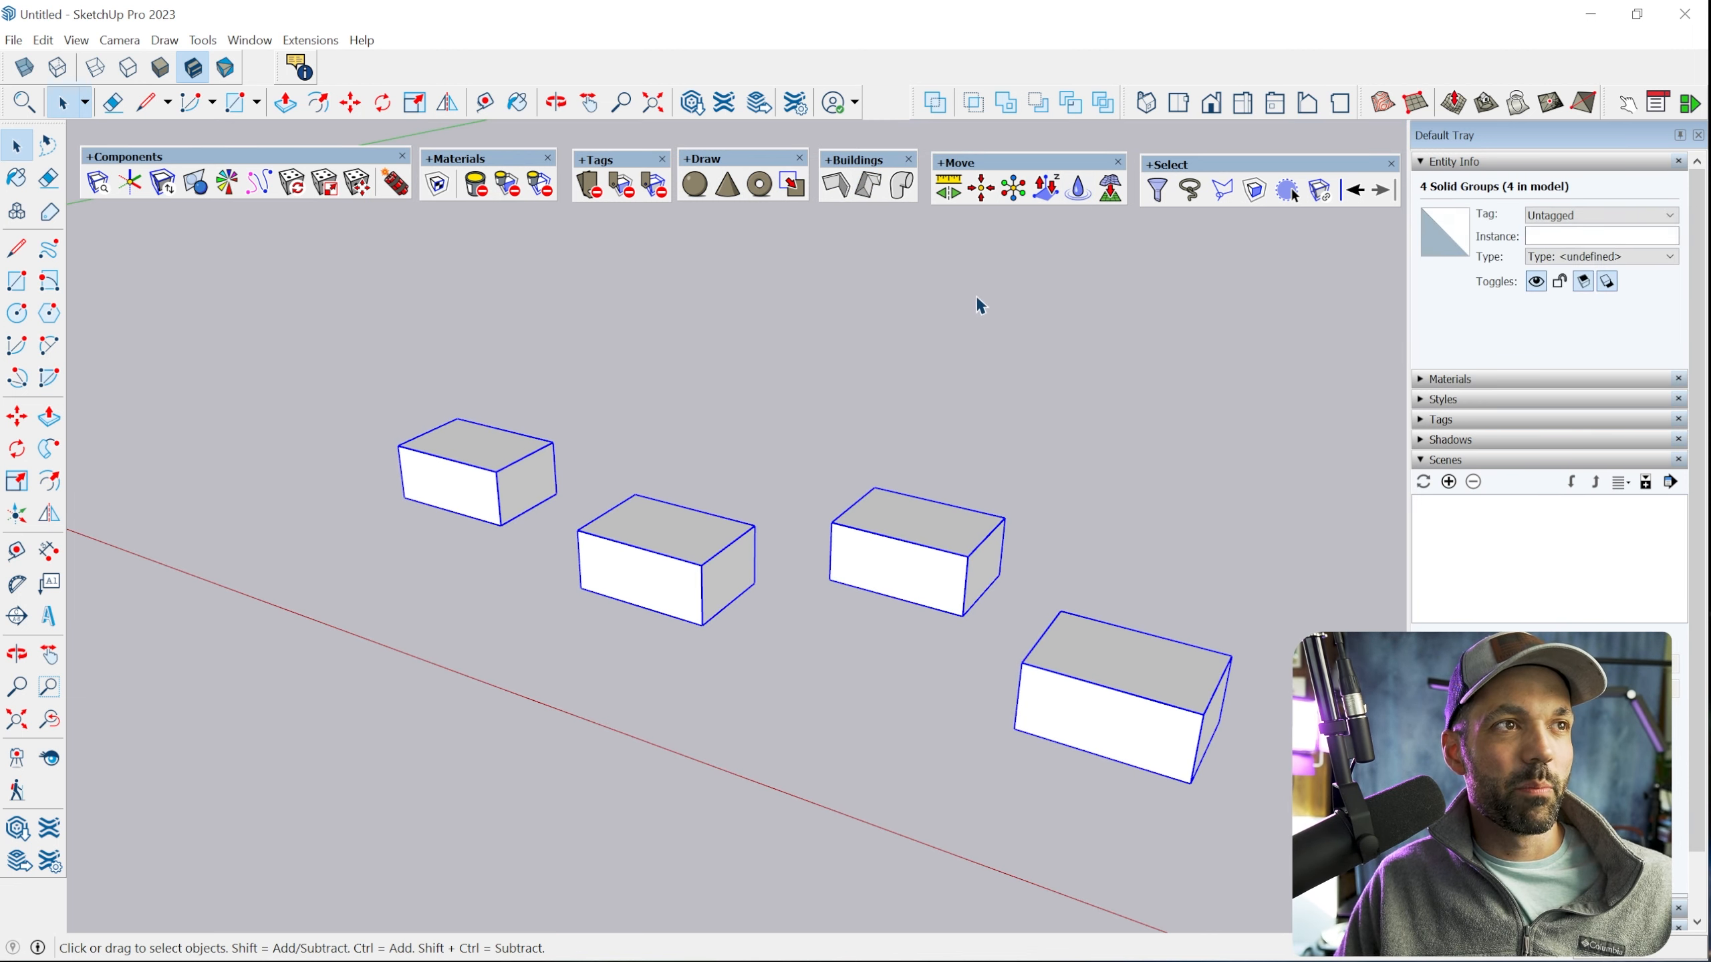
# Align the four selected box groups using the Align command and confirm it
pyautogui.click(1011, 188)
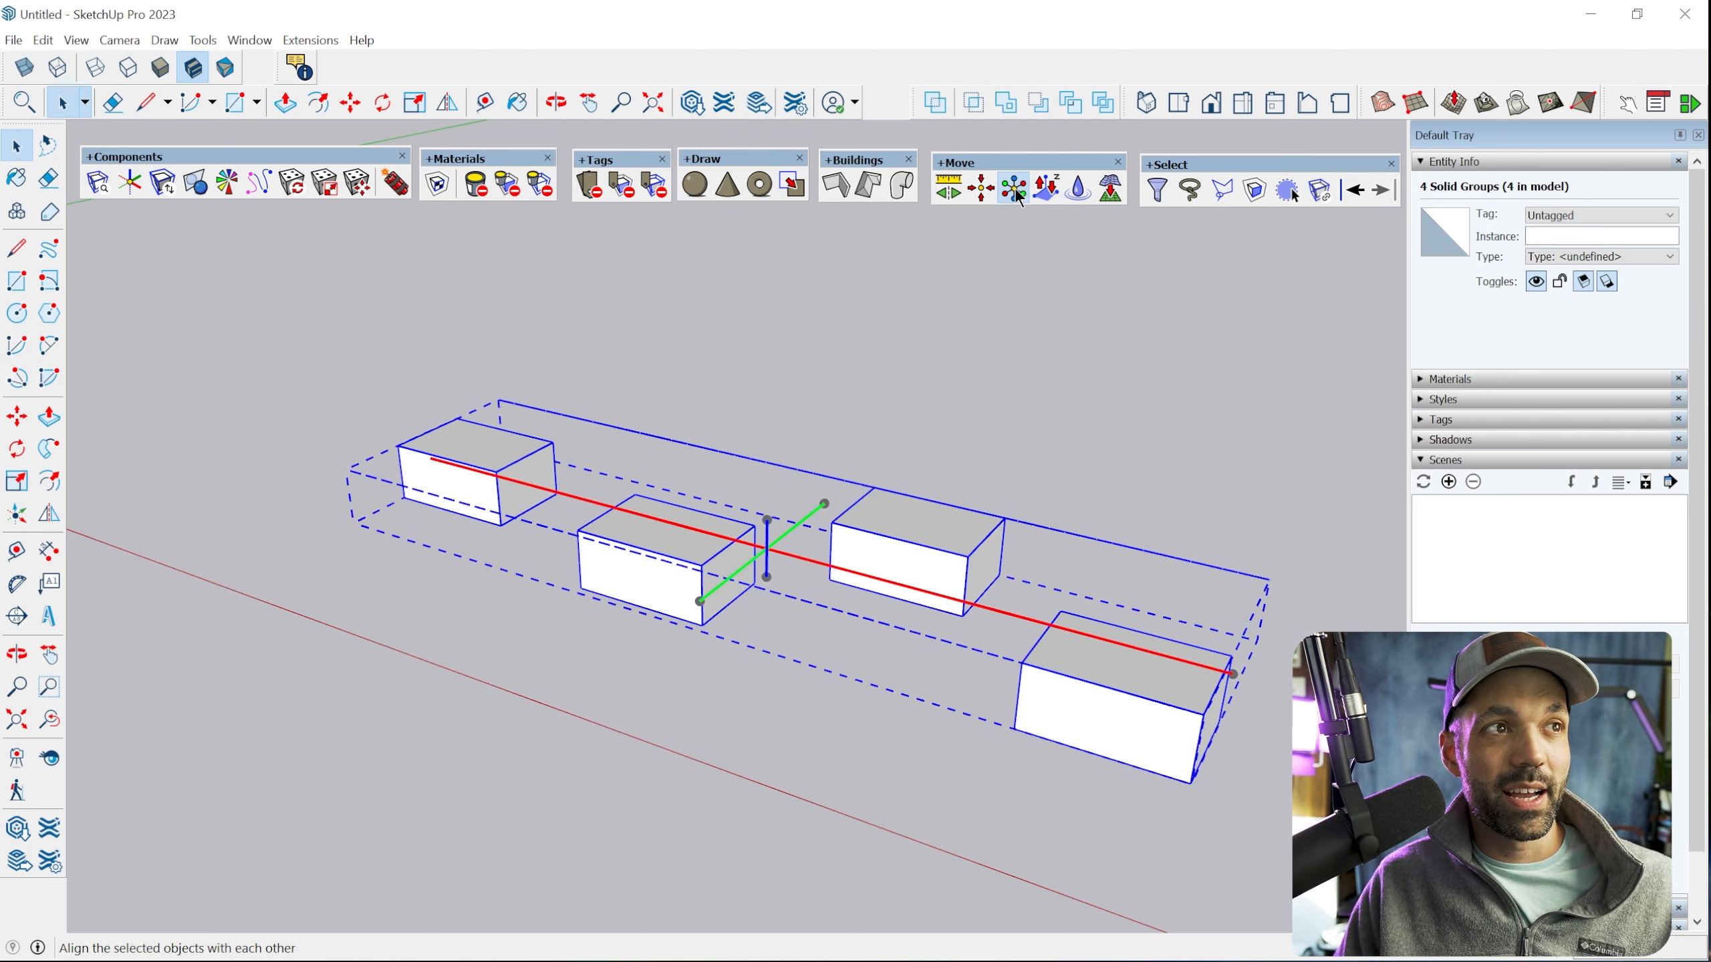
pyautogui.click(1013, 188)
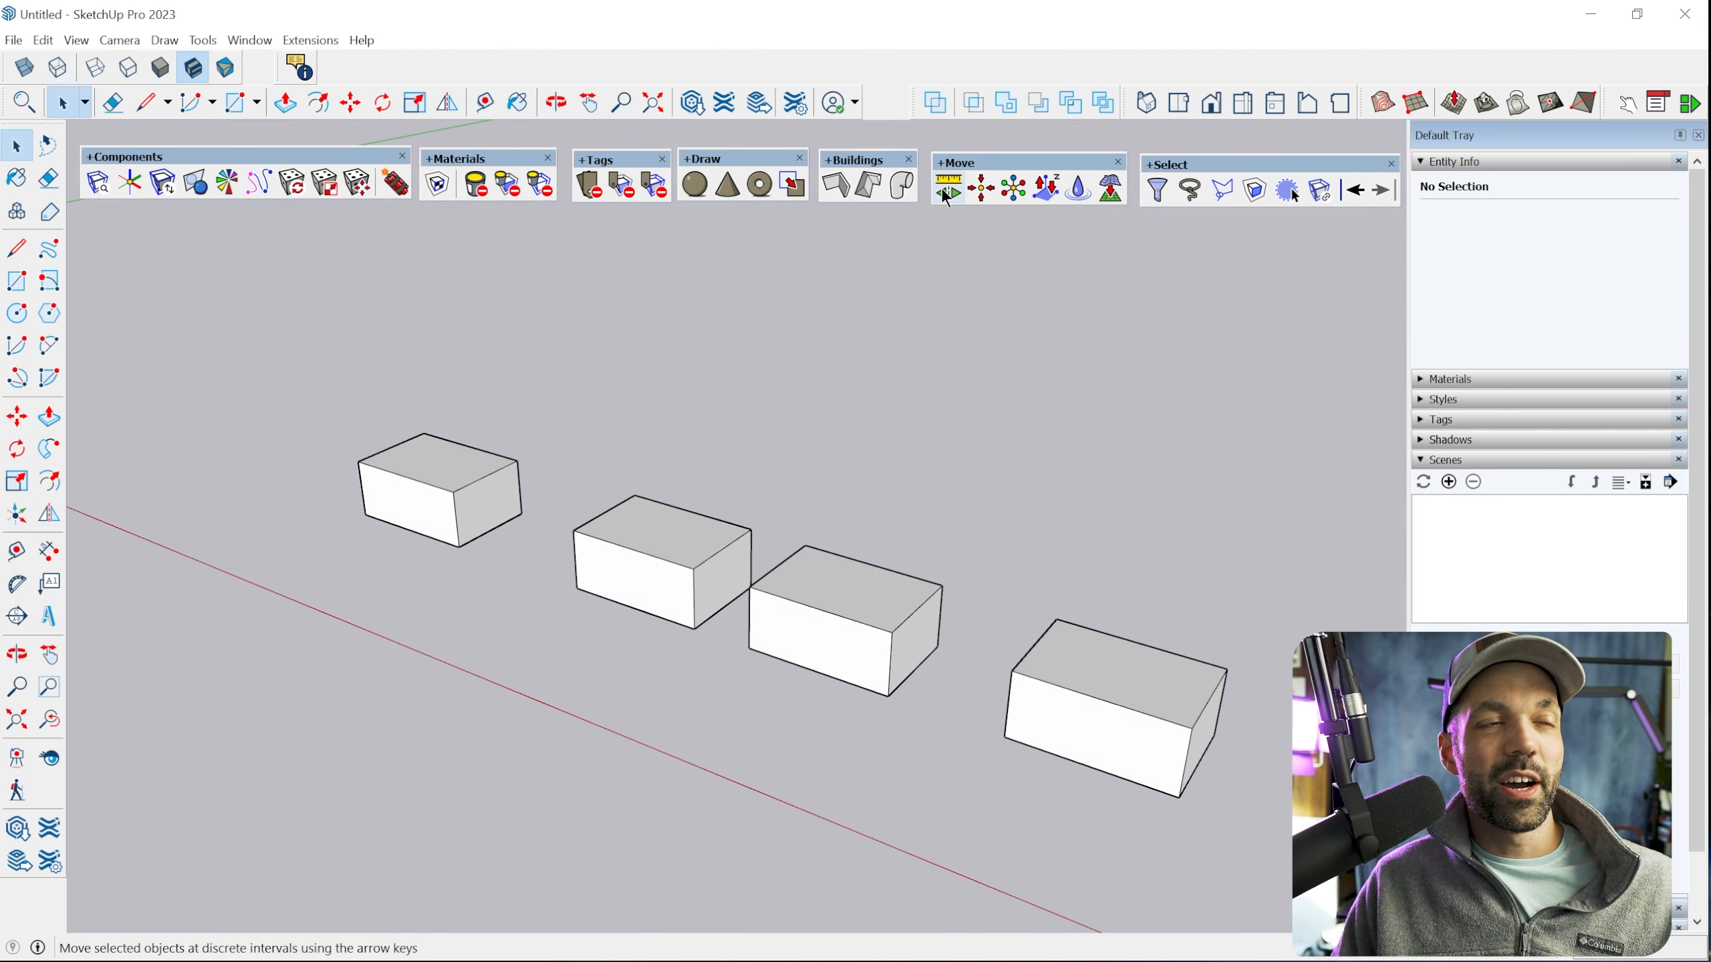
pyautogui.moveTo(1035, 202)
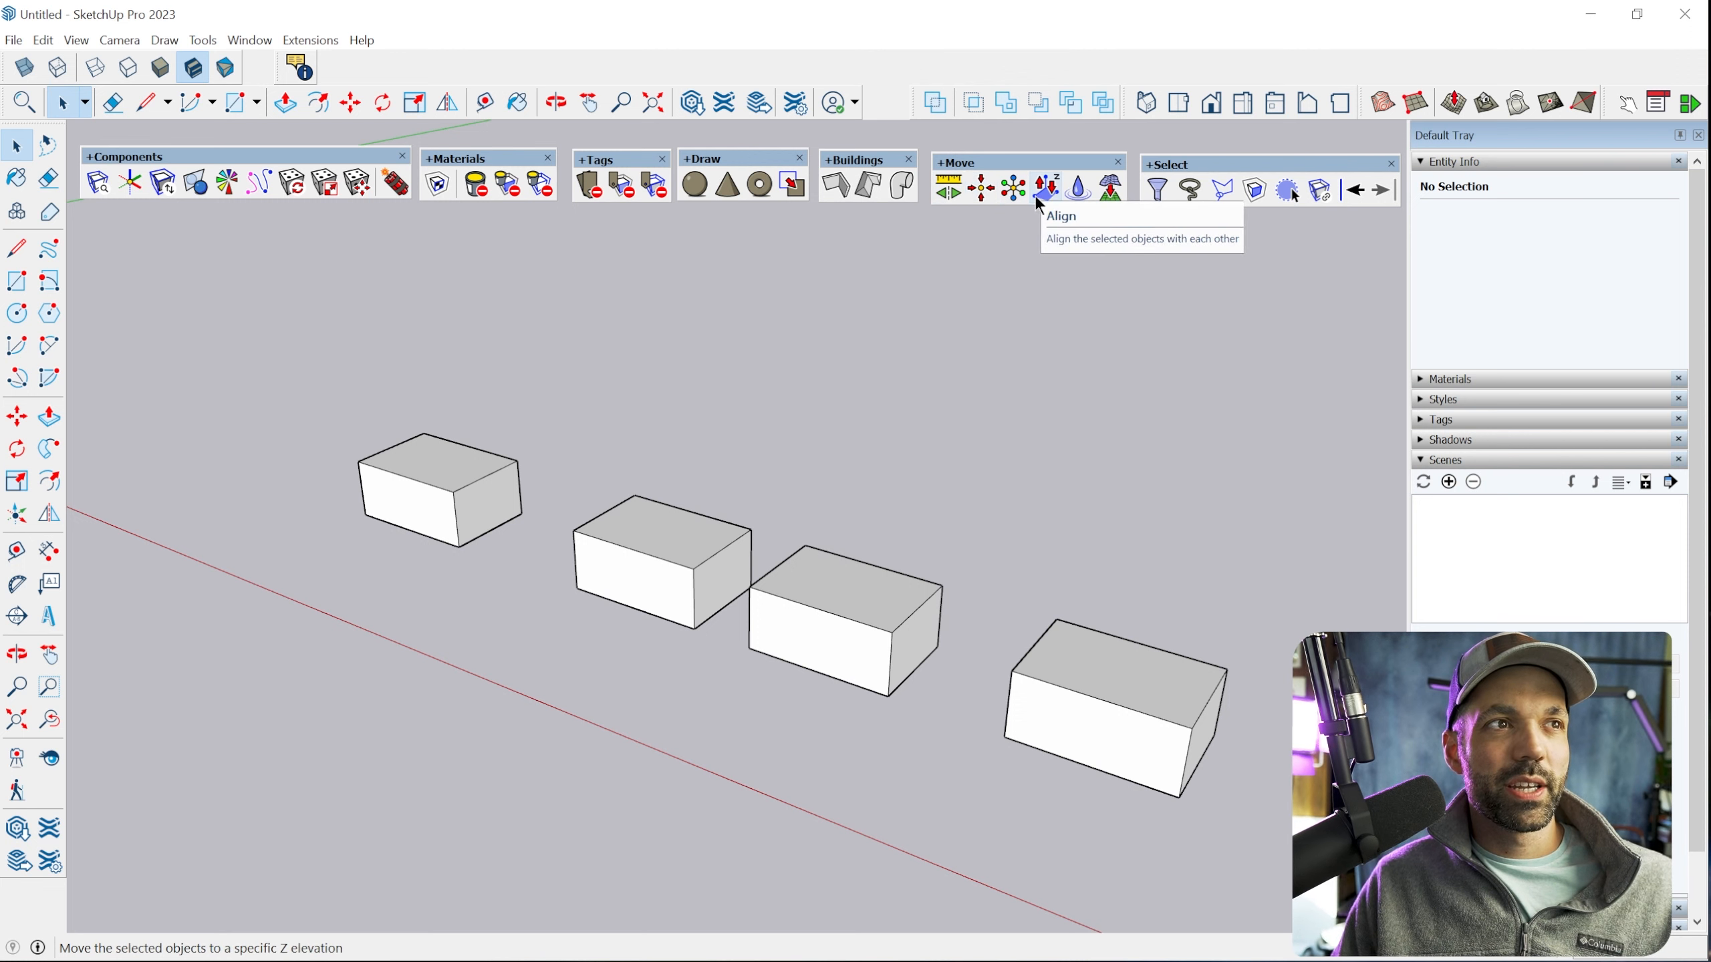
pyautogui.moveTo(1045, 188)
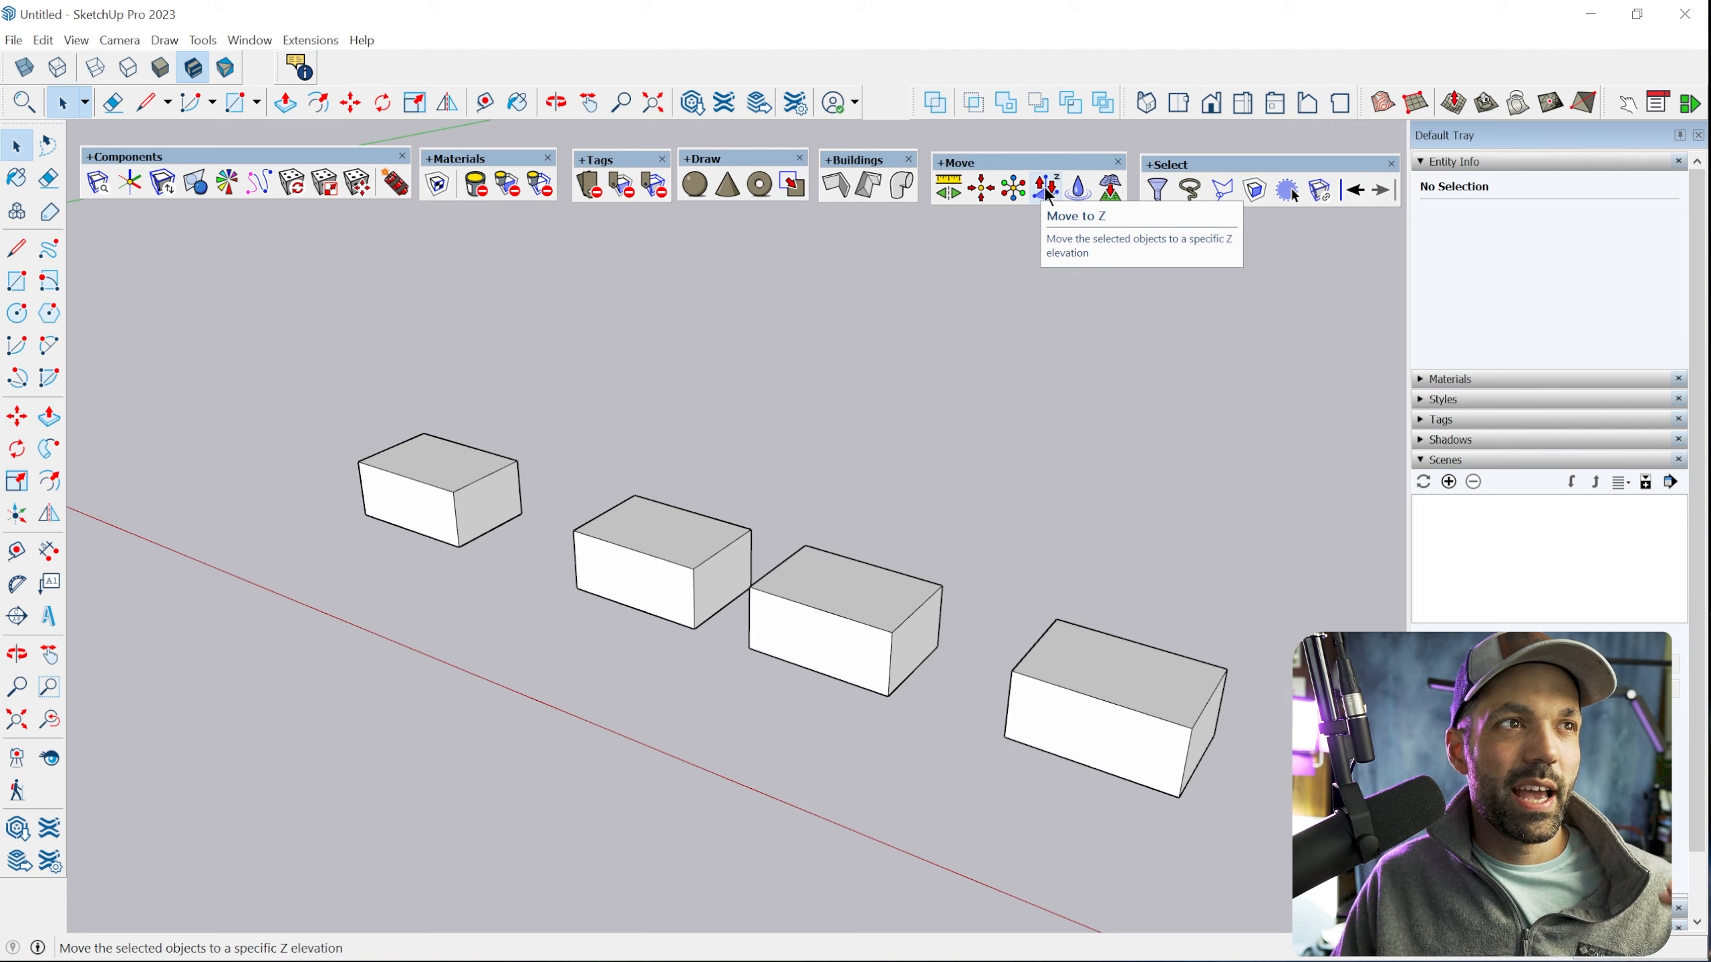
pyautogui.moveTo(1053, 417)
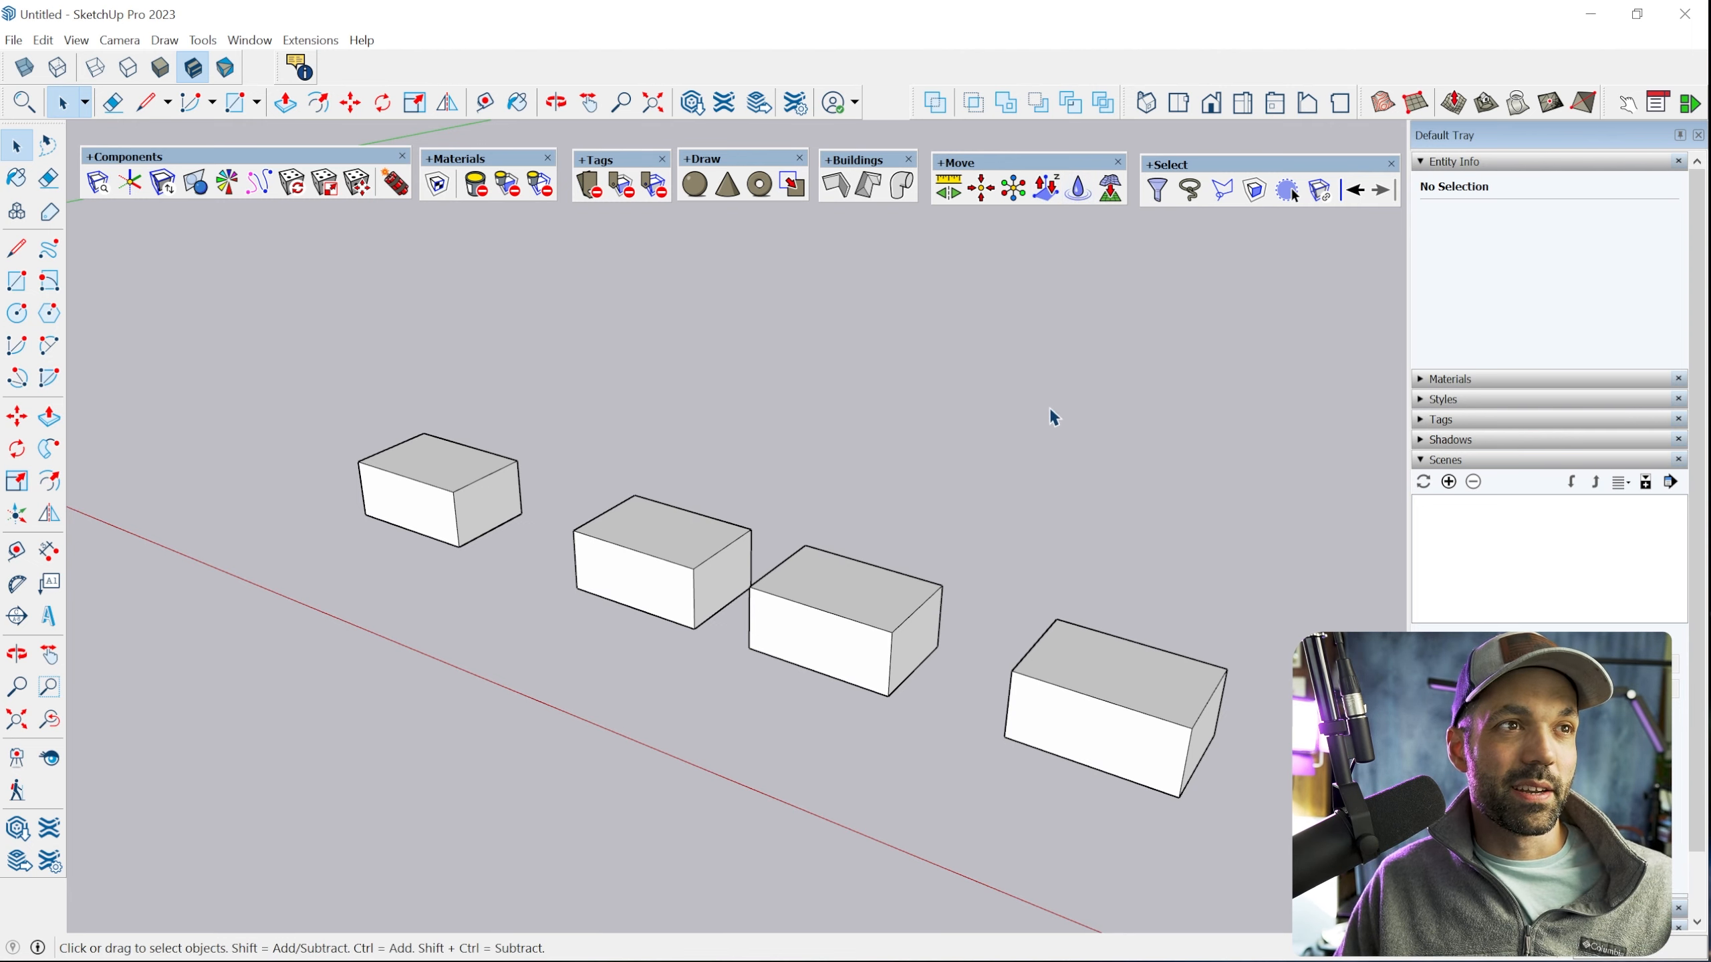